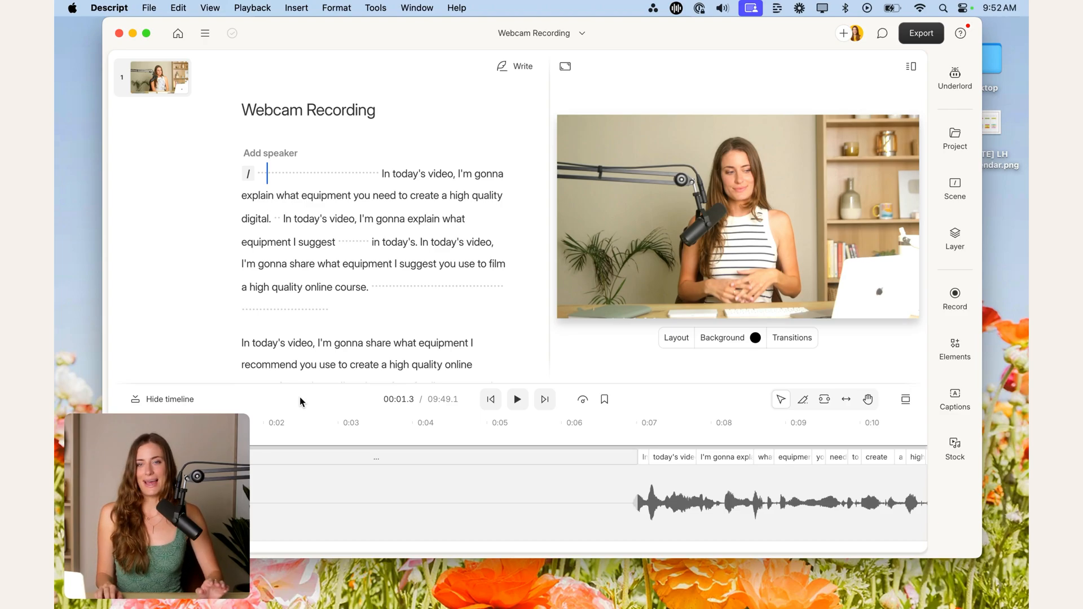
# - Browse File > New and bring up the webcam clip's timeline context menu
pyautogui.click(149, 7)
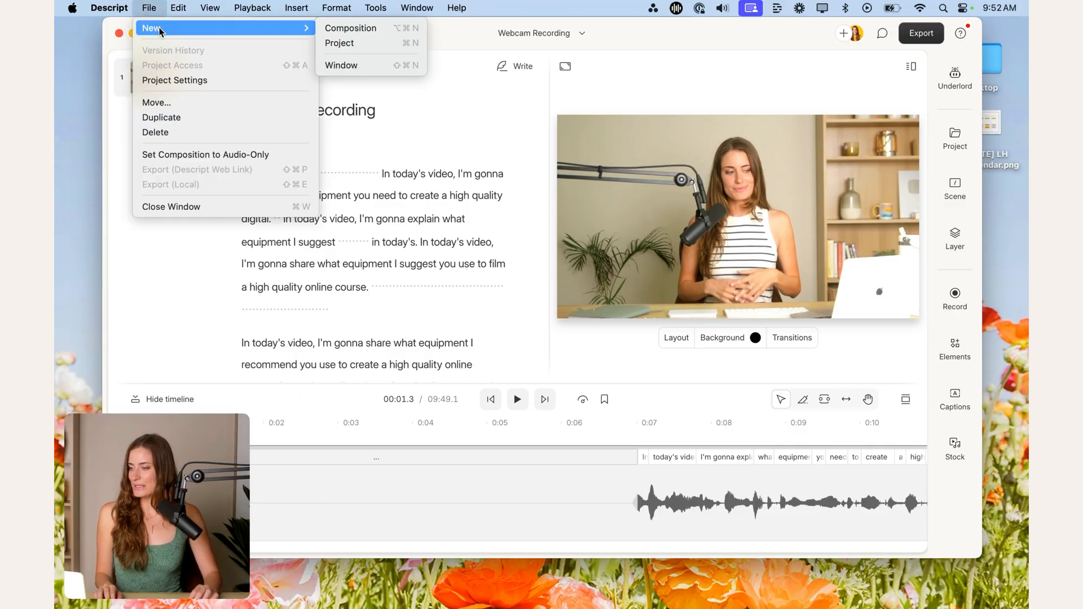
pyautogui.click(339, 42)
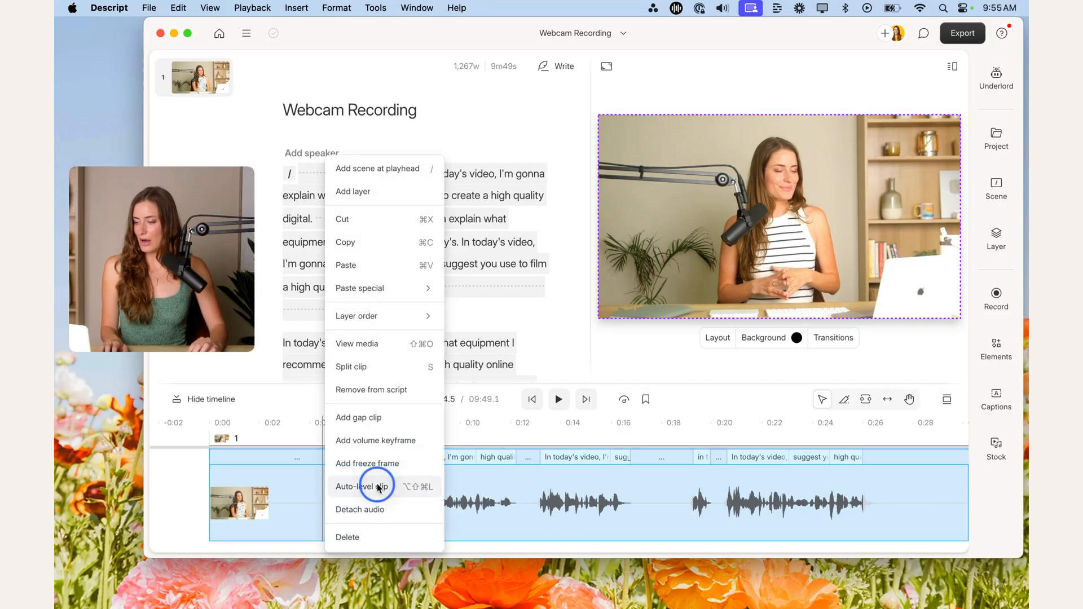
# - Auto-level the clip's volume, then add a Color adjustments visual effect and tweak its slider
pyautogui.click(361, 485)
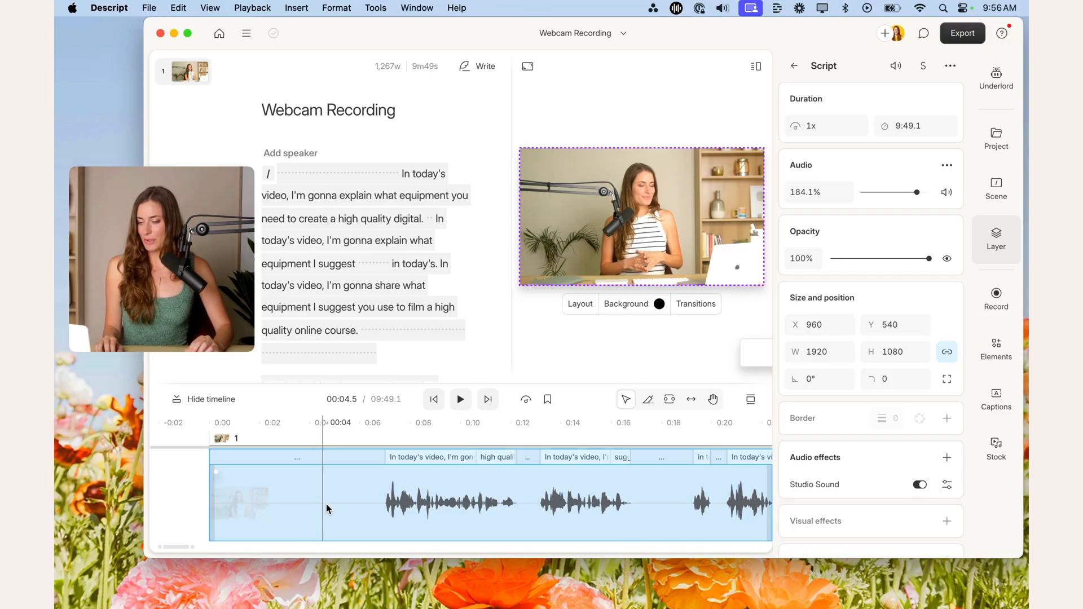
pyautogui.scroll(-3)
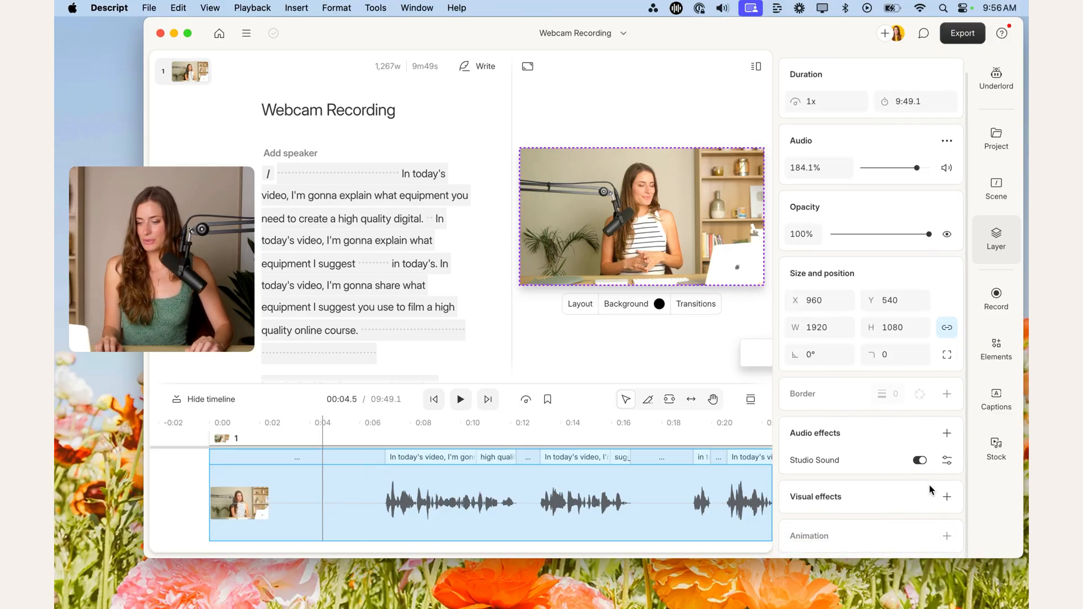
pyautogui.click(946, 496)
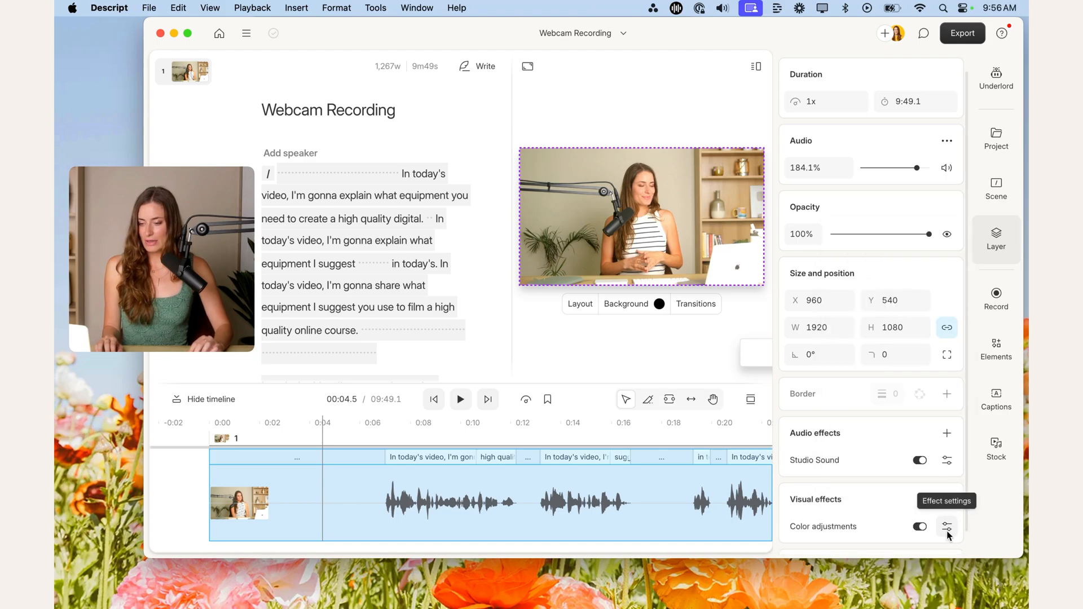
pyautogui.click(946, 527)
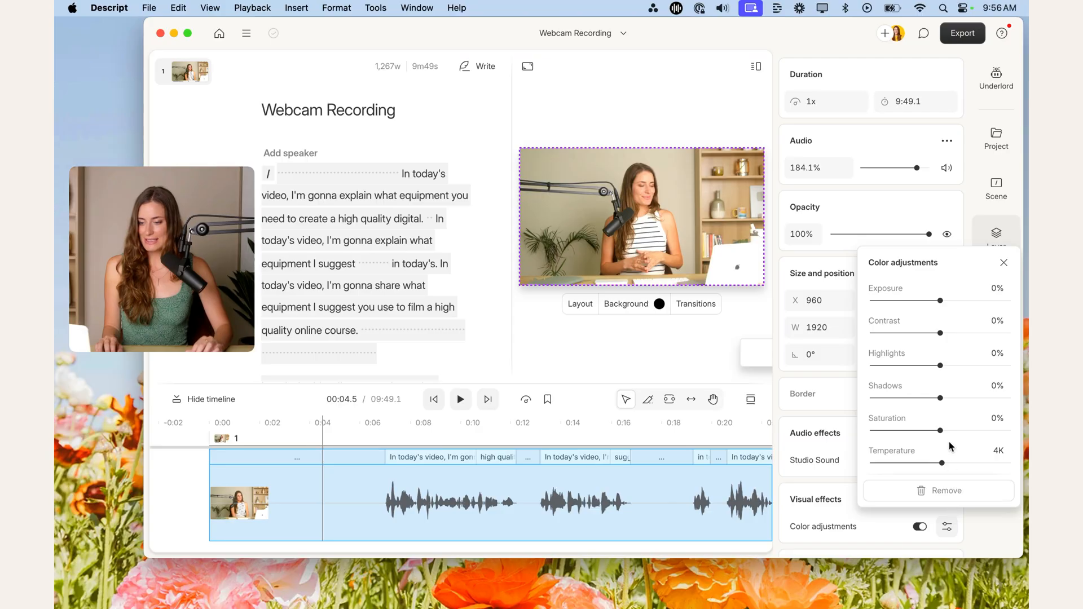
pyautogui.moveTo(921, 430); pyautogui.dragTo(947, 429)
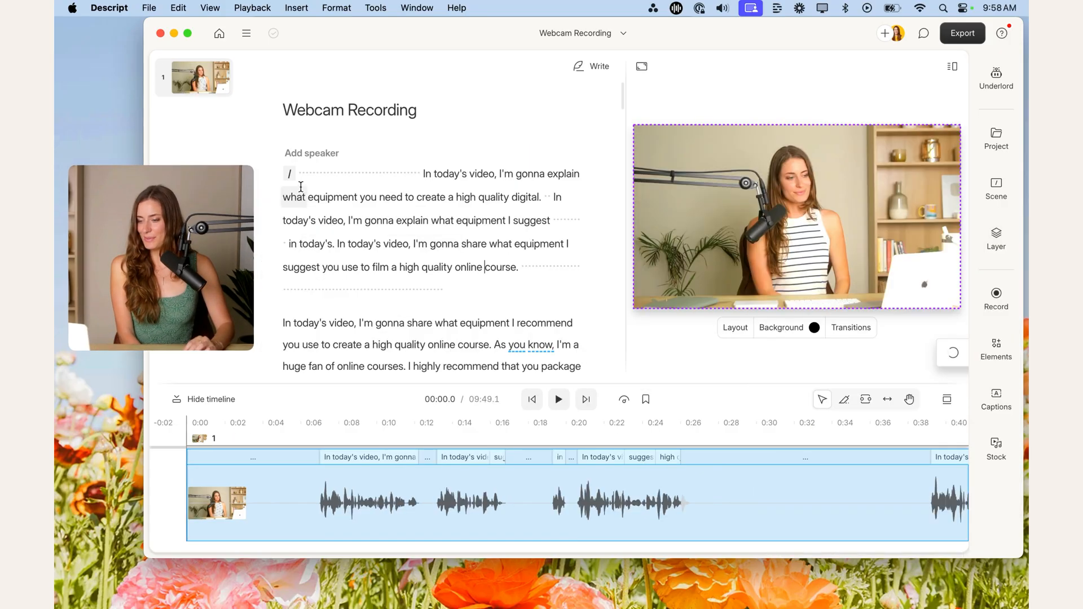
# - Find gaps over 1 s and shorten all 34 of them to 0.7 seconds, then close the search
pyautogui.click(995, 77)
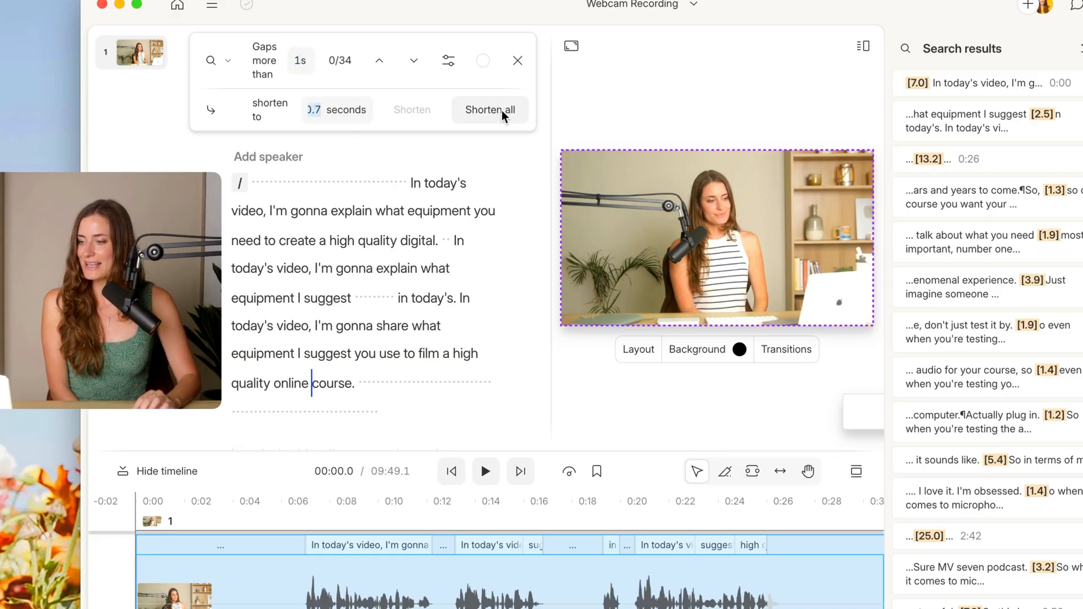
pyautogui.click(489, 110)
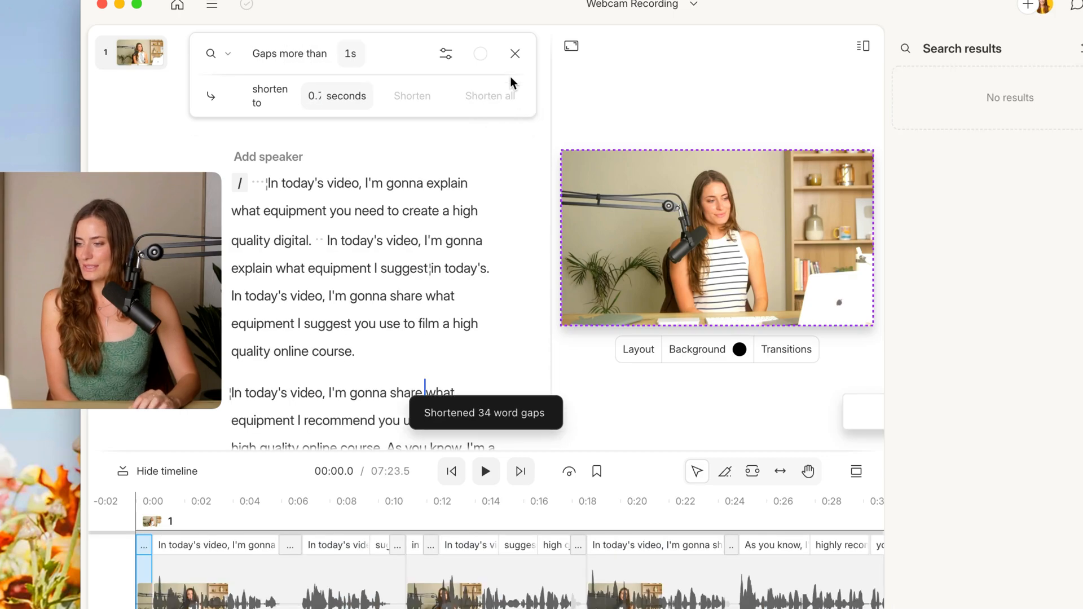
pyautogui.click(514, 53)
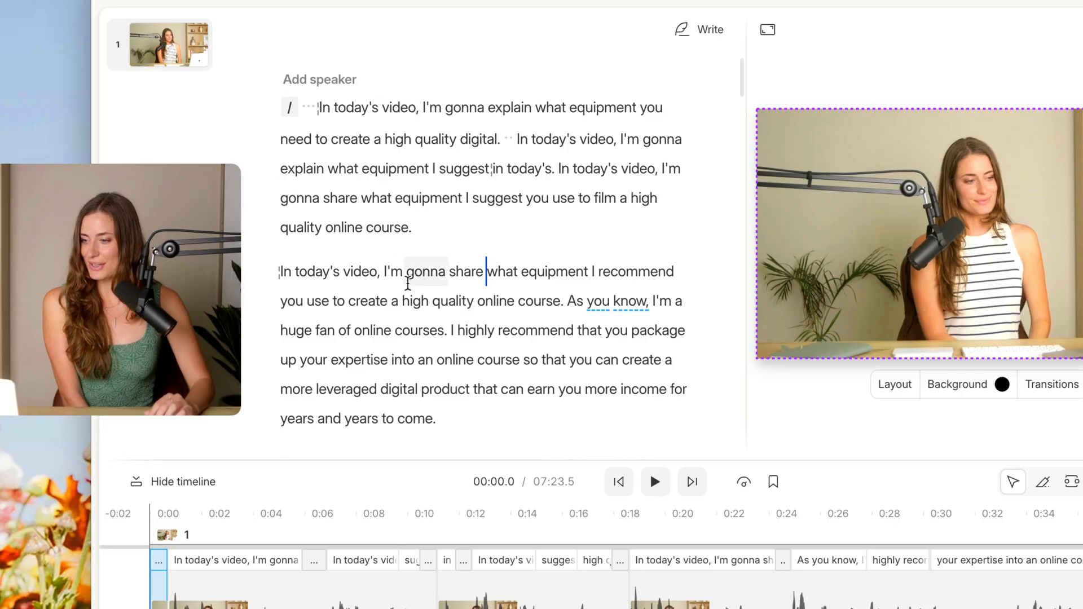
# - Select and delete the opening false-start intro paragraphs from the script
pyautogui.scroll(-3)
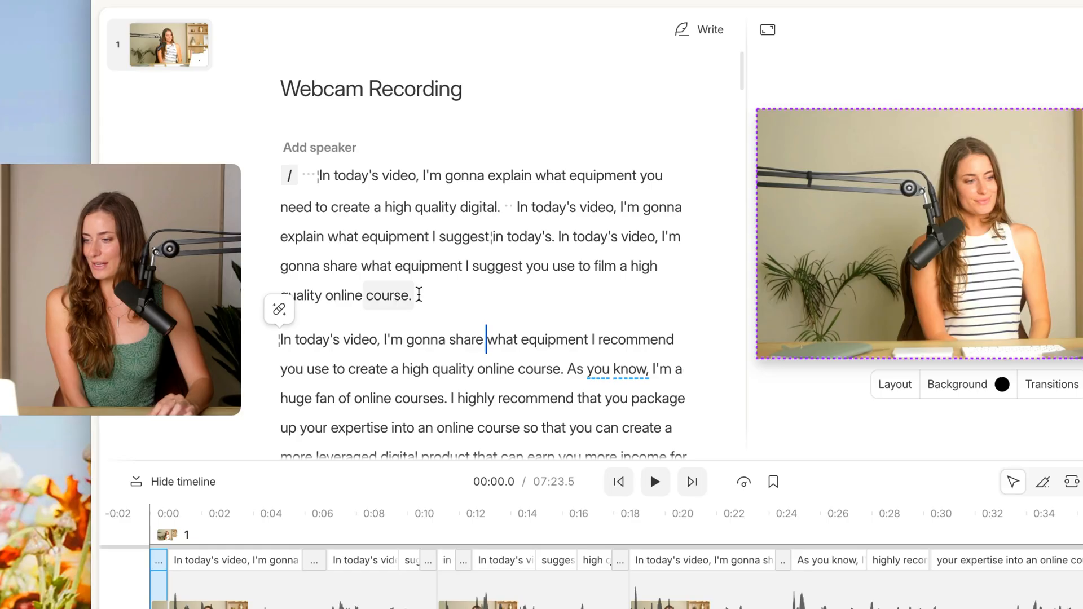
pyautogui.moveTo(312, 175); pyautogui.dragTo(410, 295)
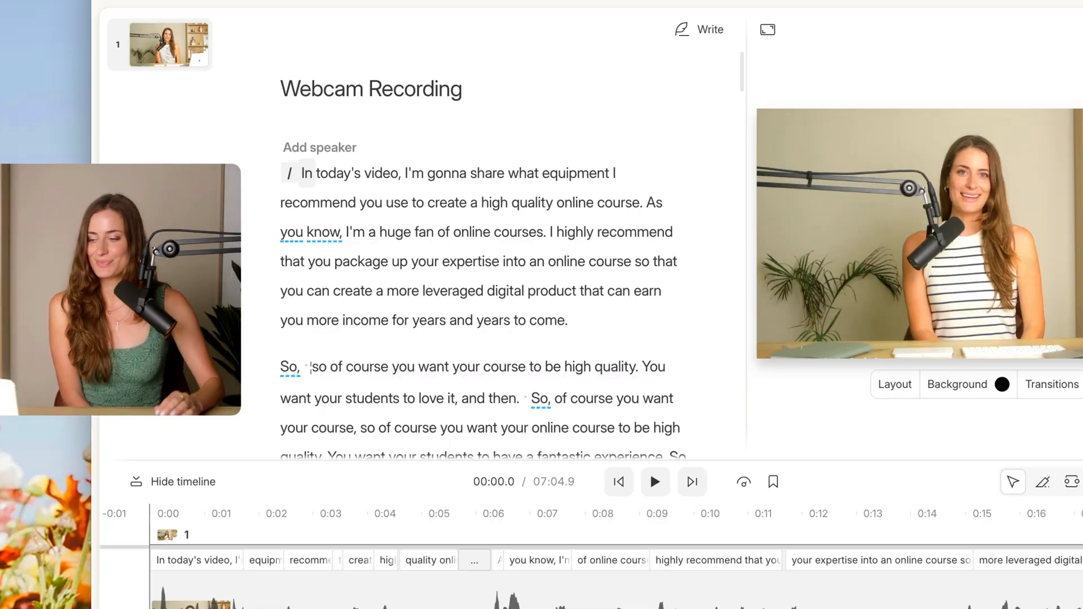
pyautogui.scroll(-3)
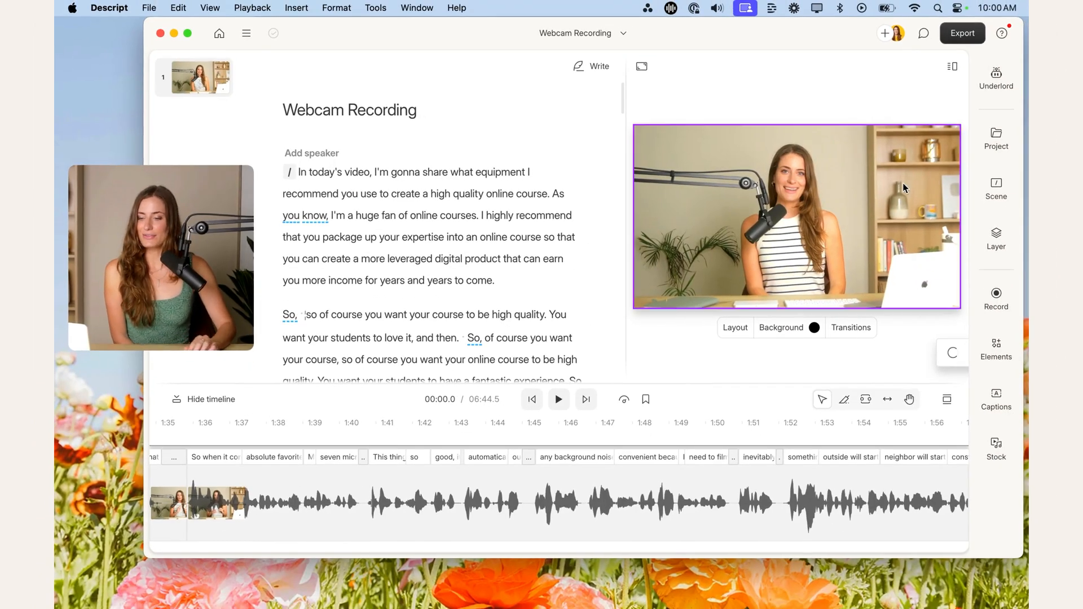
# - Run Underlord's Remove retakes action on the recording and submit it
pyautogui.click(995, 77)
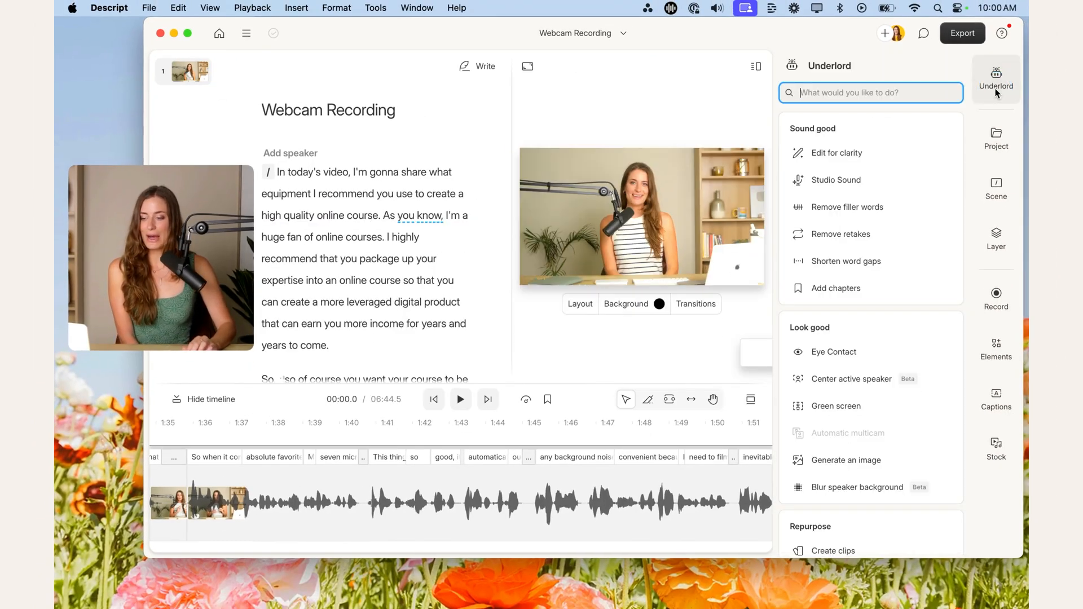
pyautogui.click(840, 234)
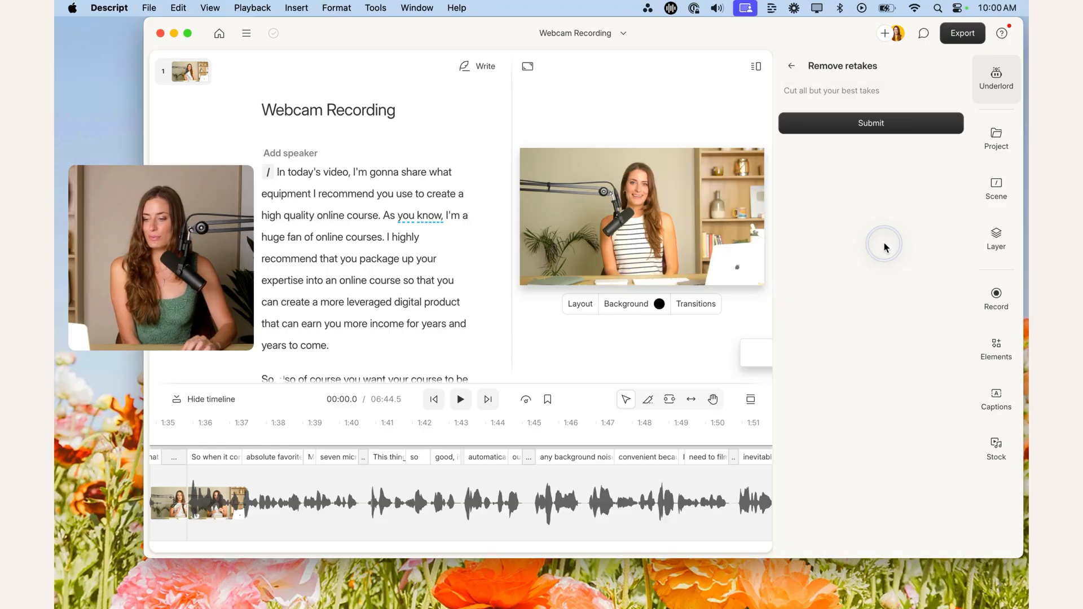
pyautogui.click(870, 123)
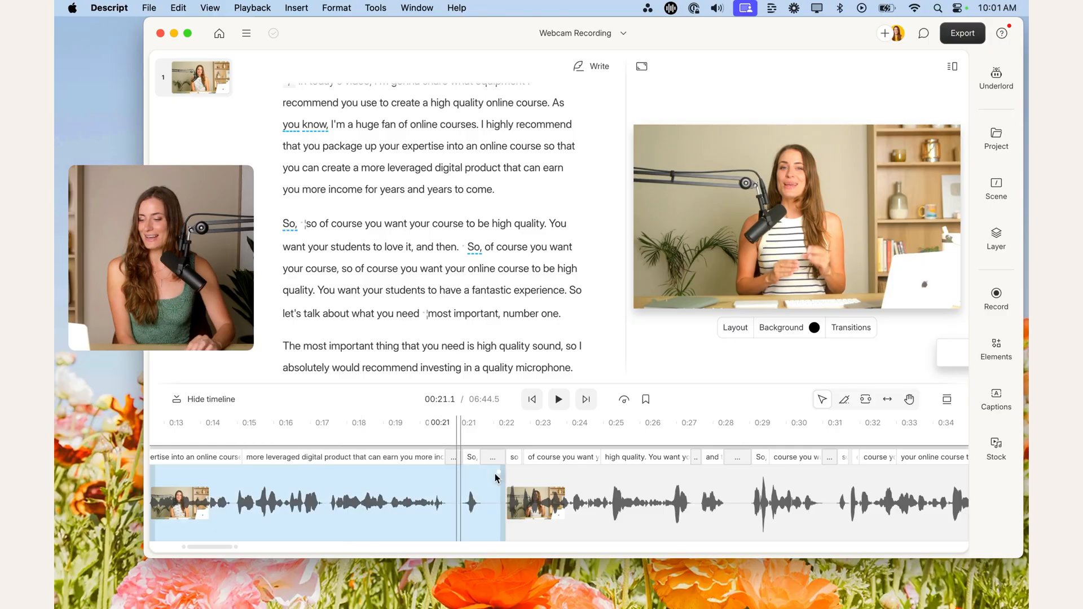
# - Play back the edit and delete the repeated 'So, so of course…' retake sentence
pyautogui.click(624, 399)
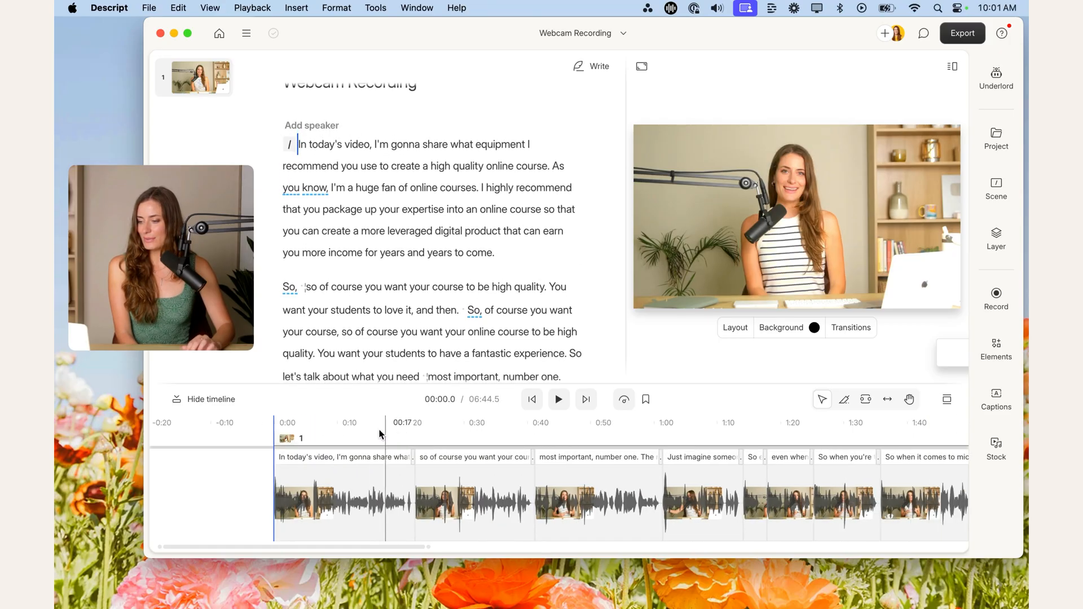
pyautogui.click(558, 400)
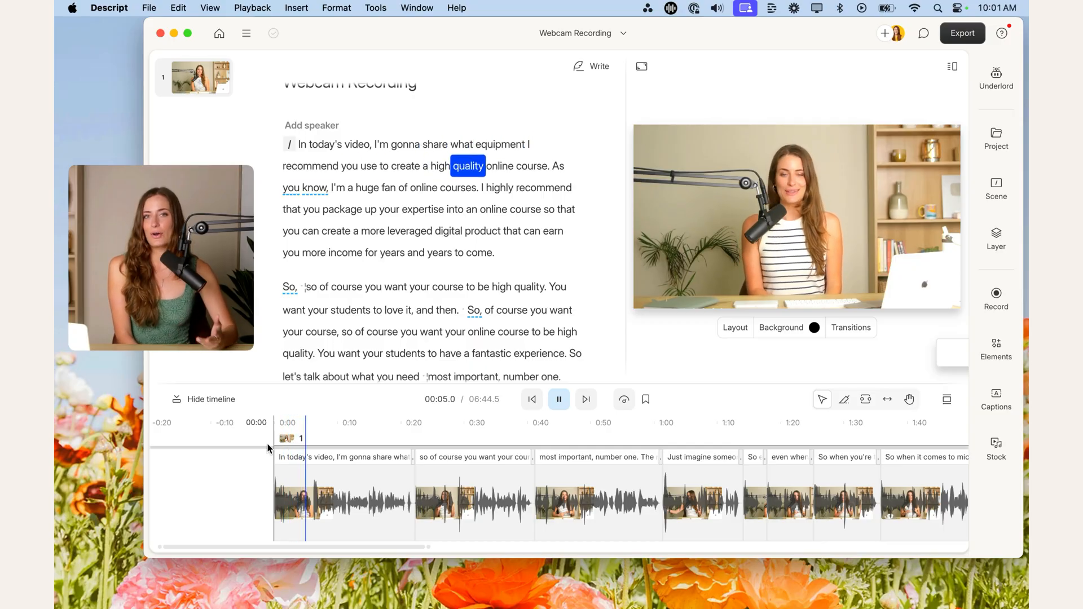
pyautogui.click(559, 400)
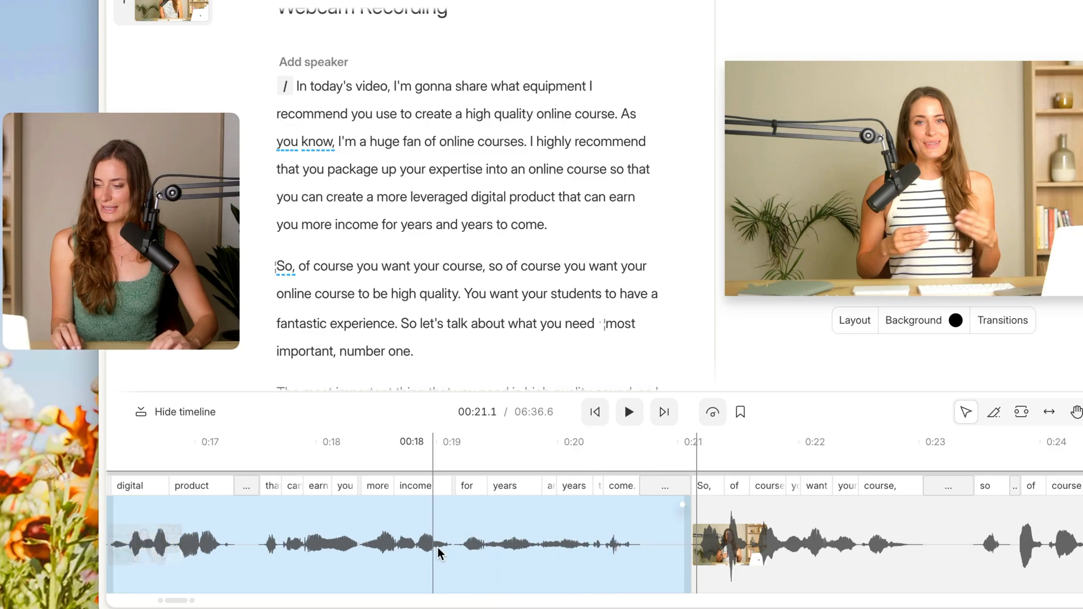
# - Open the 'Final YouTube: YouTube to Reels, TikToks' composition from the project list
pyautogui.click(618, 555)
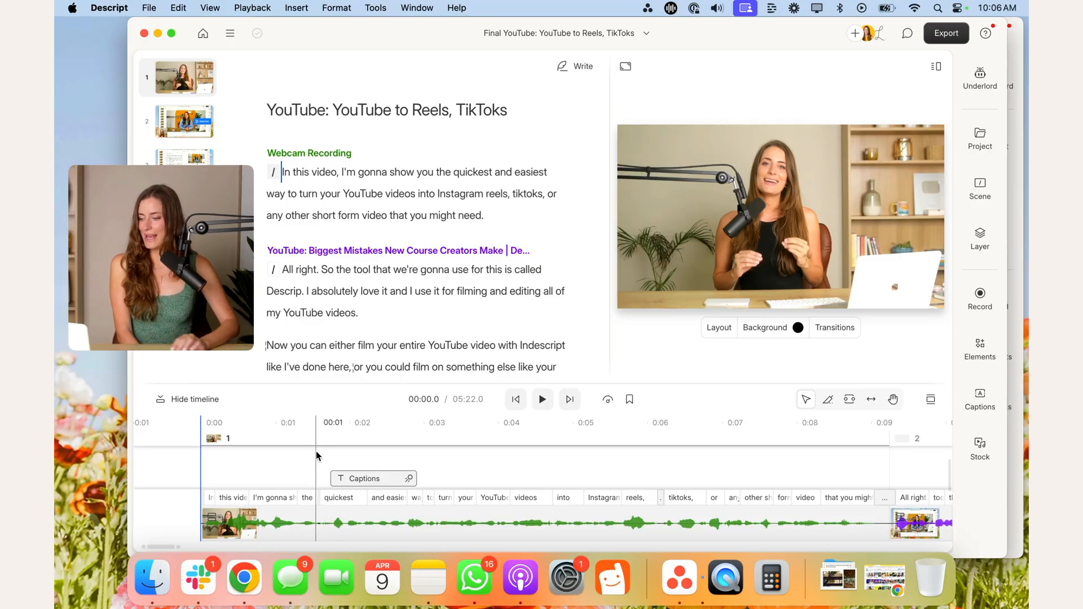
# - Copy the Captions layer from the other project and paste it at the webcam recording's start
pyautogui.click(541, 399)
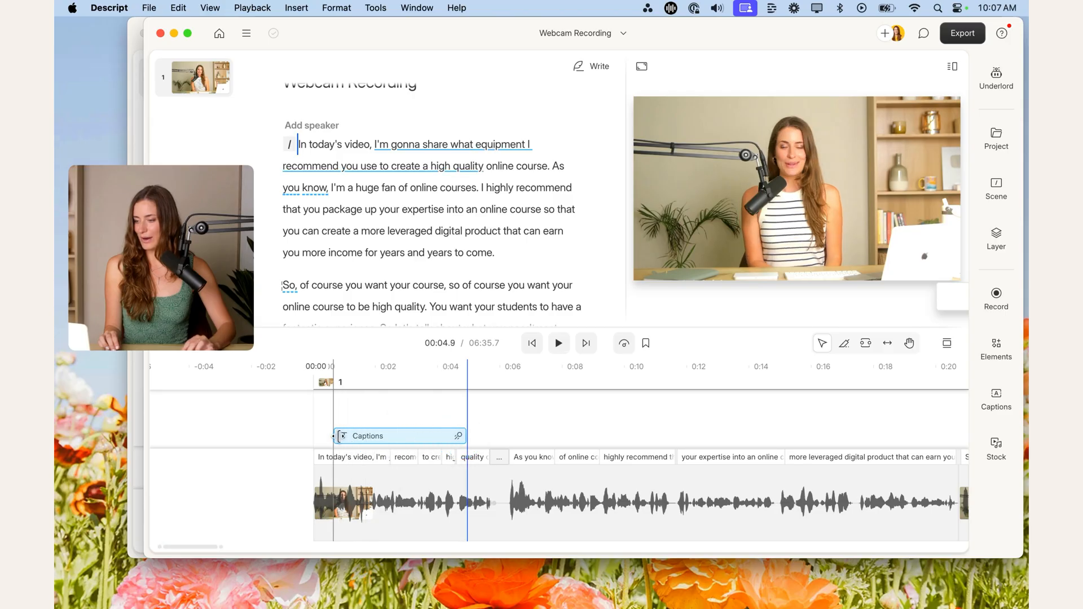
# - Add scene breaks before 'I highly' and 'into an online course', with transitions between the three scenes
pyautogui.click(559, 343)
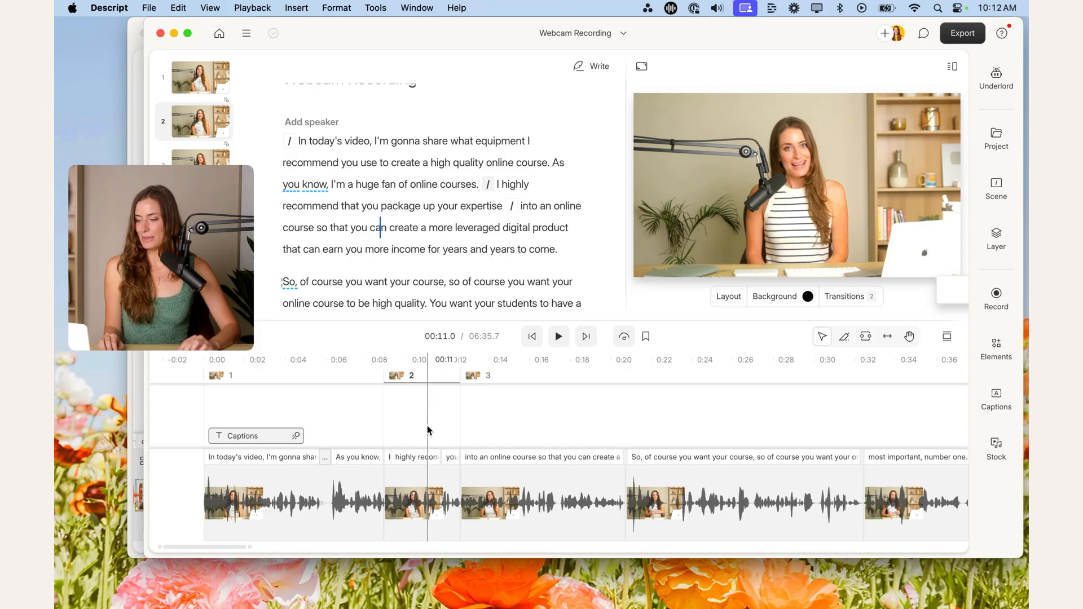
pyautogui.moveTo(995, 446)
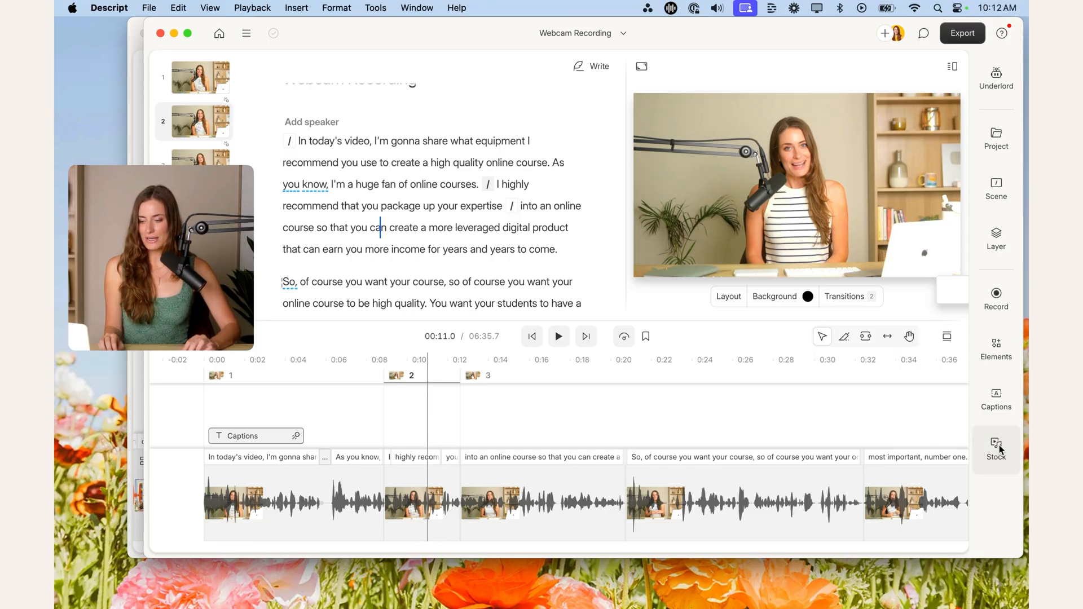
pyautogui.click(995, 445)
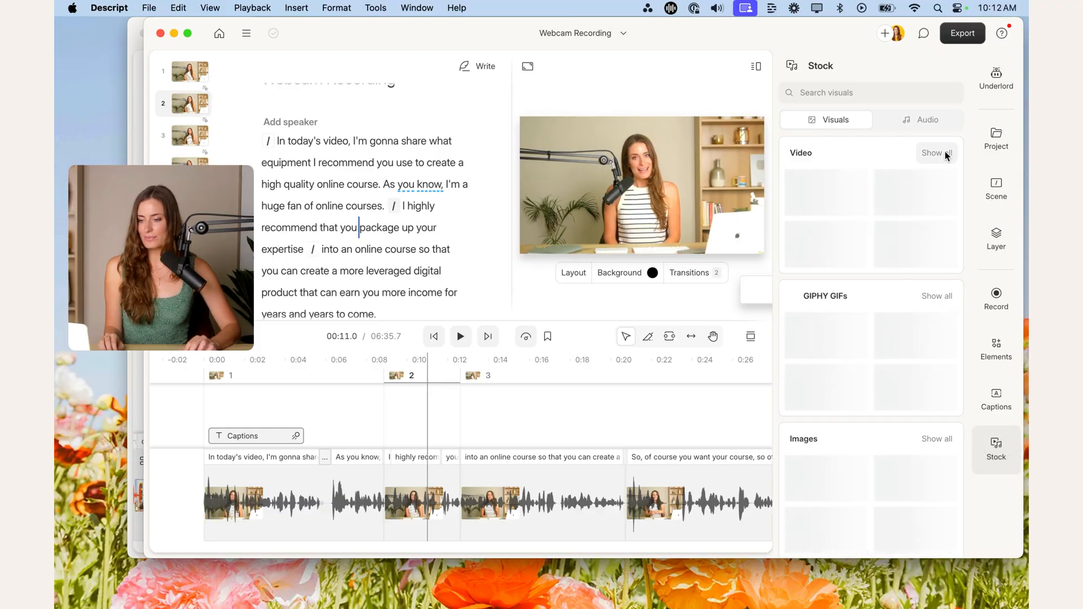
pyautogui.click(936, 153)
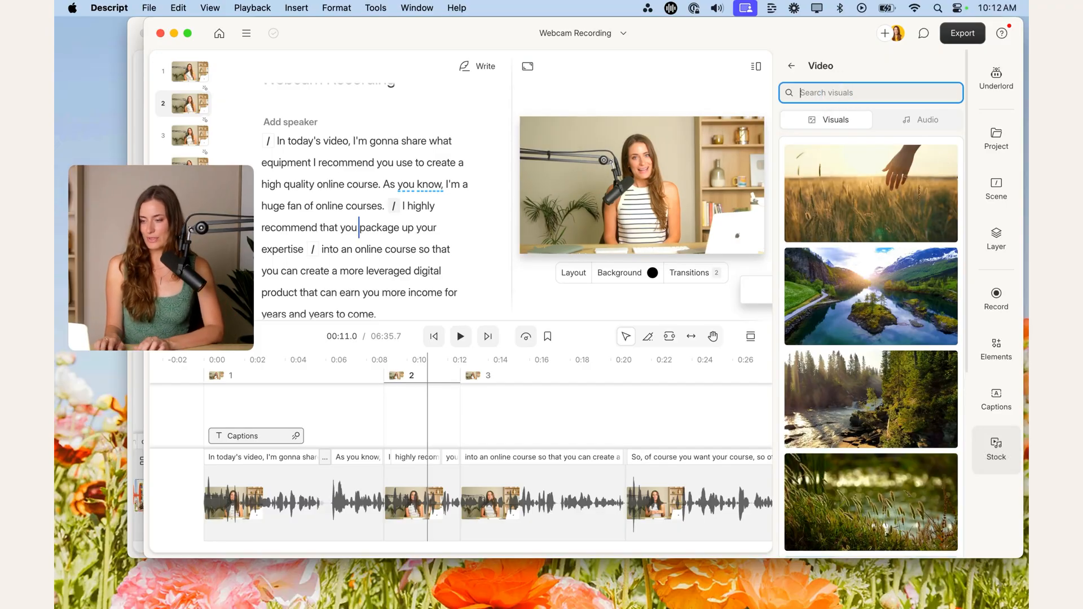
pyautogui.write('laptop typing')
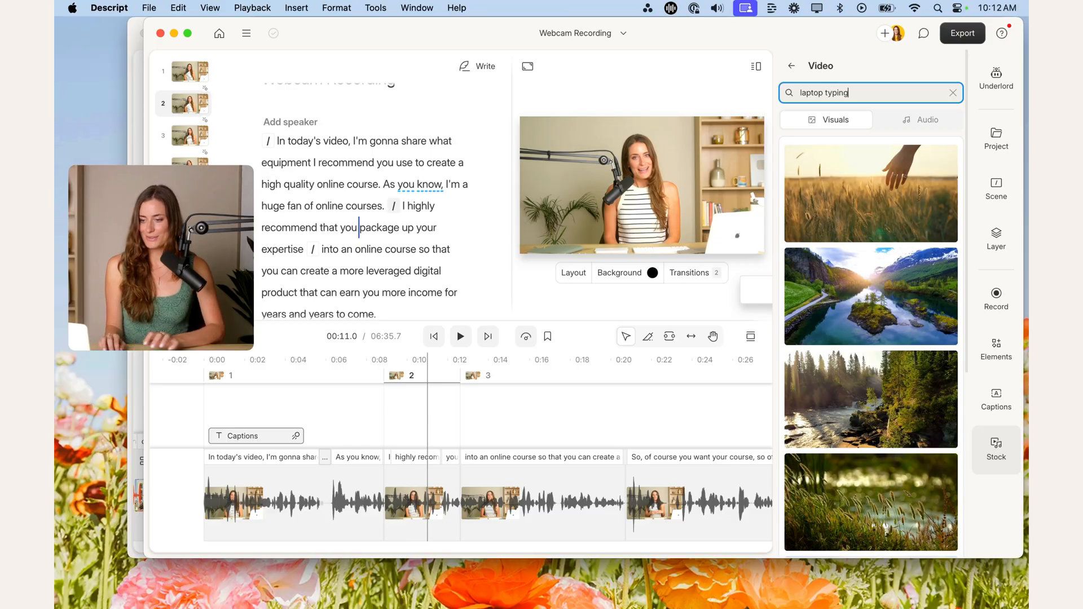
pyautogui.scroll(-3)
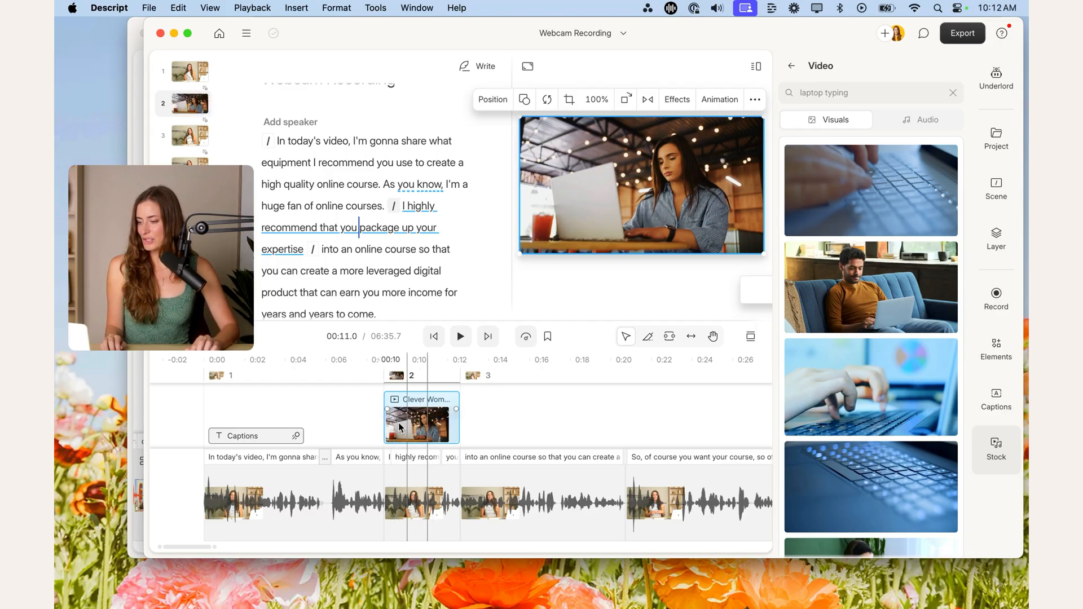
pyautogui.click(460, 336)
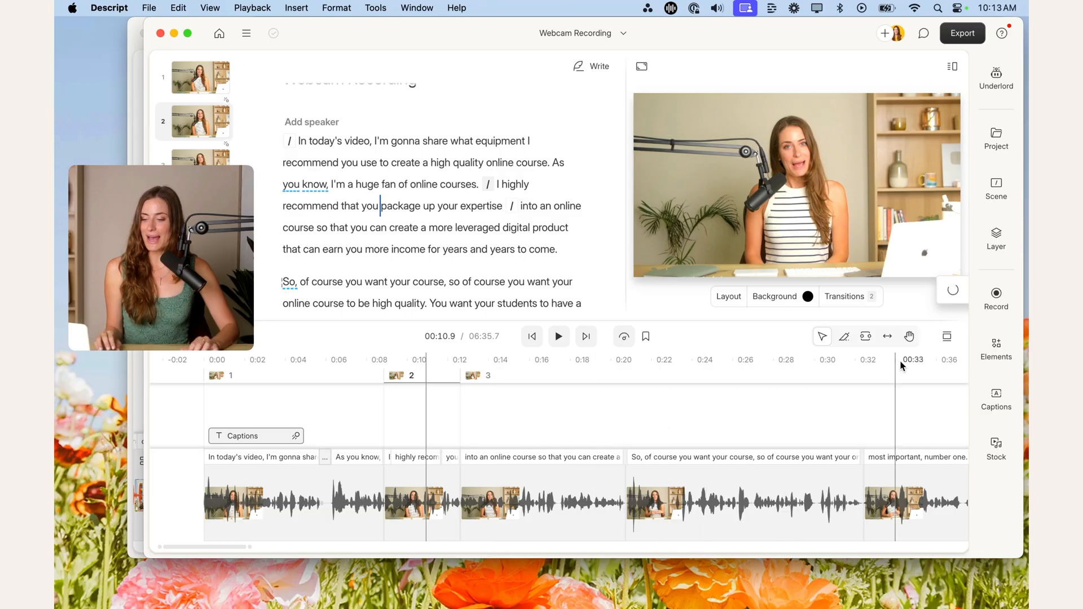
# - Go to Elements in the right sidebar and bring up the Captions style presets panel
pyautogui.click(996, 350)
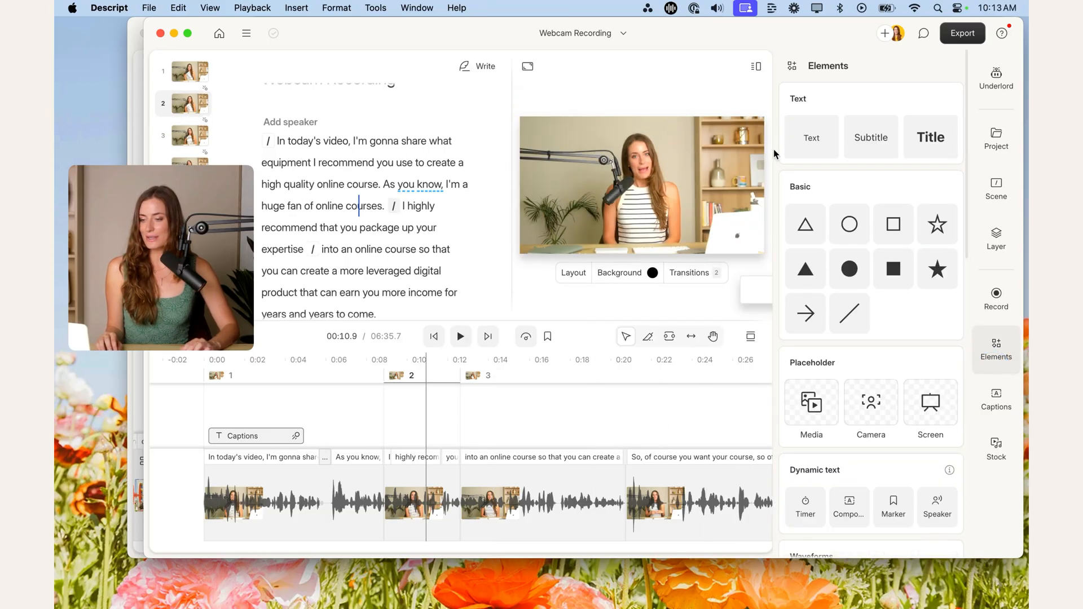
pyautogui.click(995, 397)
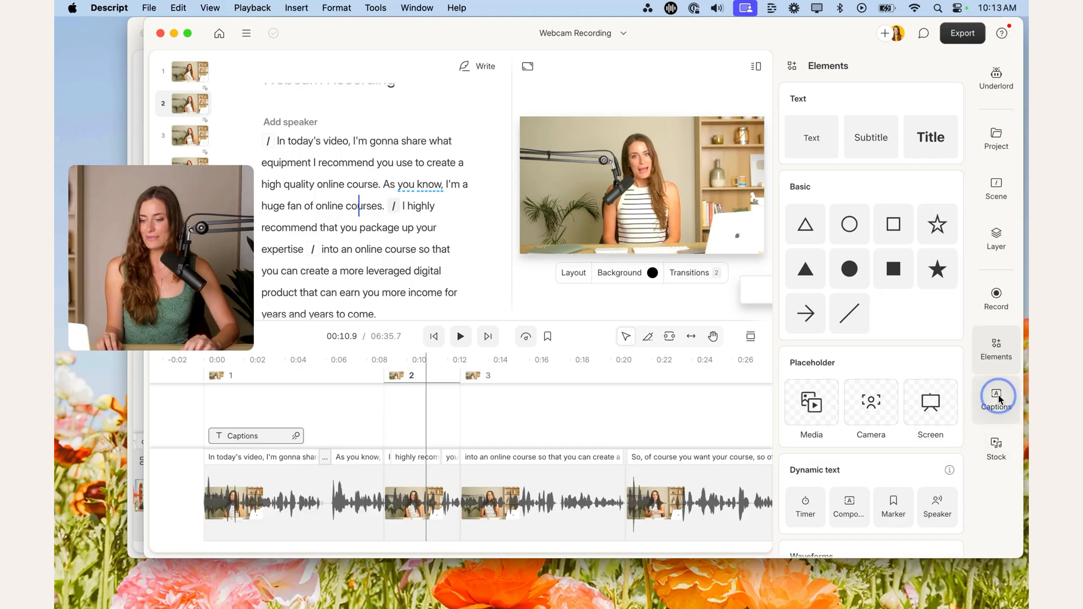
pyautogui.click(996, 399)
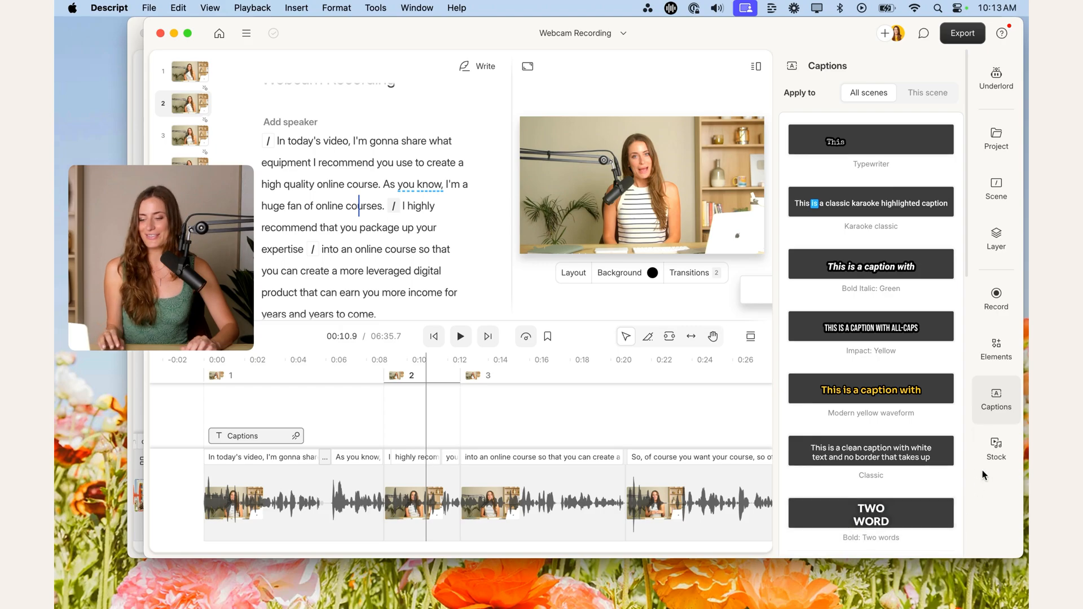
# - Show all GIPHY laptop-typing stickers in the Stock panel, then search for 'arrow'
pyautogui.click(995, 449)
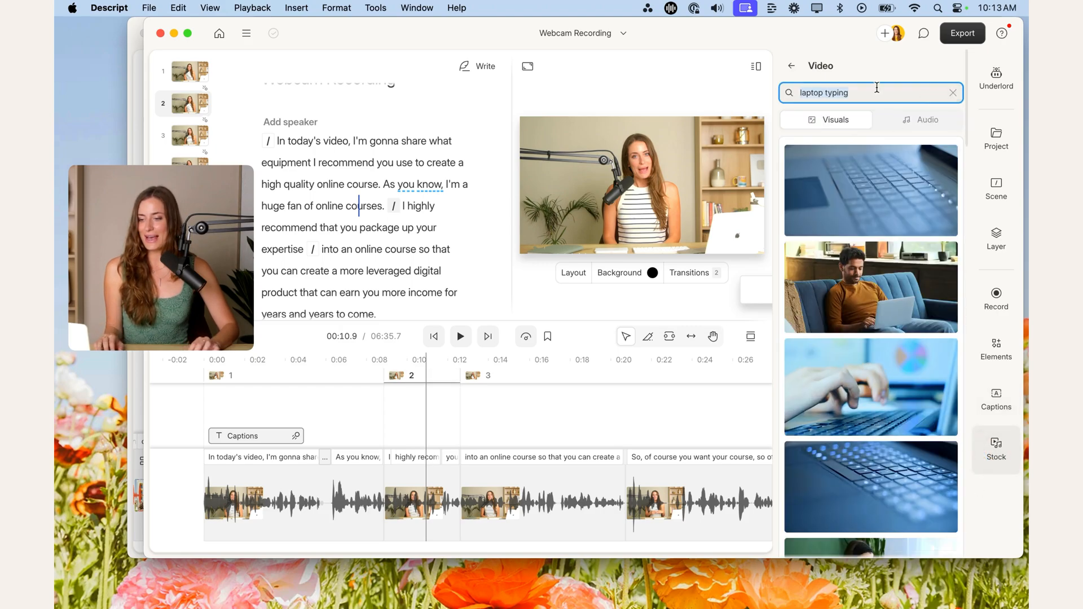
pyautogui.click(995, 449)
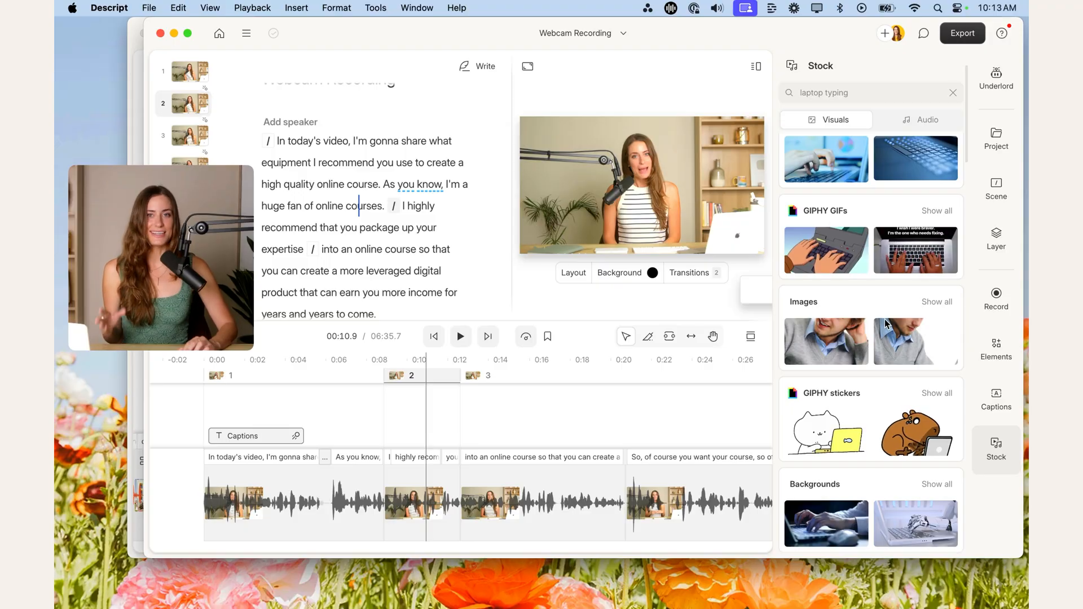
pyautogui.click(936, 392)
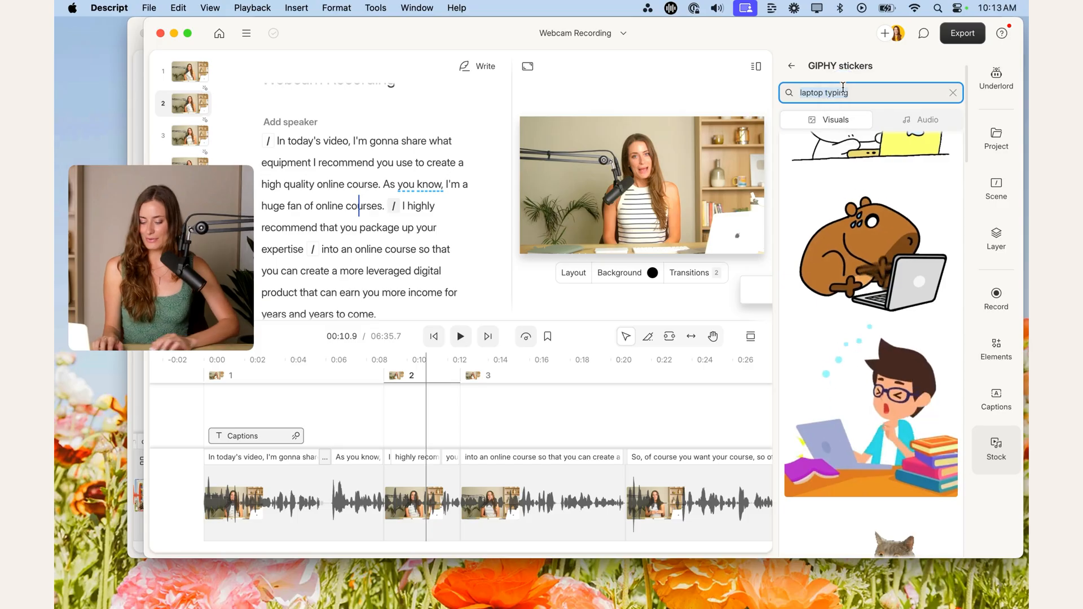
pyautogui.write('arrow')
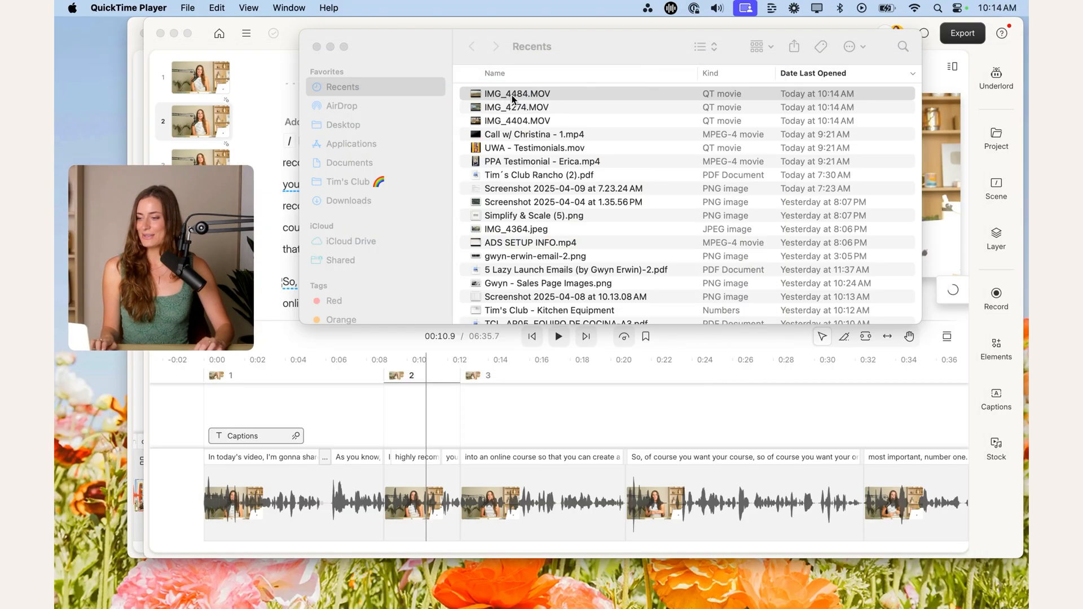
# - Drag through Finder's Recents list to highlight the newest MOV clips
pyautogui.moveTo(517, 94); pyautogui.dragTo(379, 427)
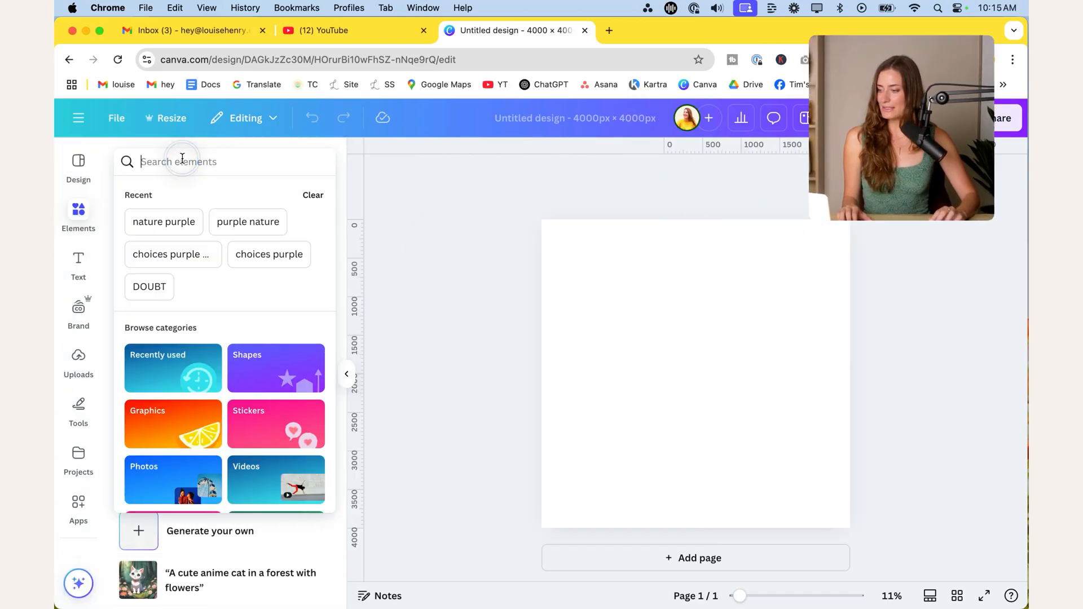
# - Download the Canva computer-desk design via Share > Download as a transparent-background PNG
pyautogui.write('l')
pyautogui.write('computer')
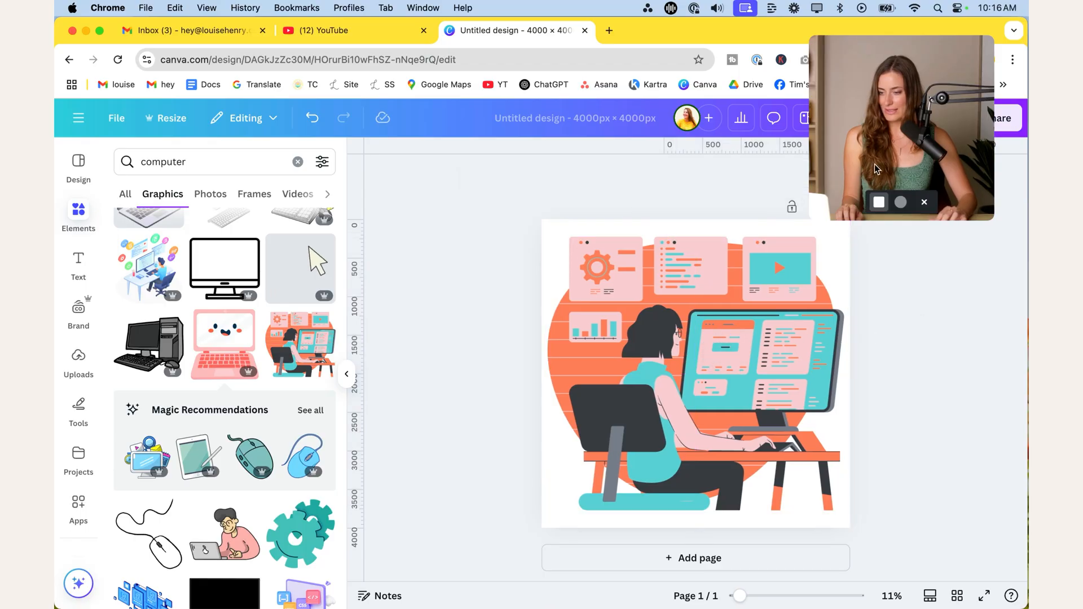
pyautogui.click(1002, 118)
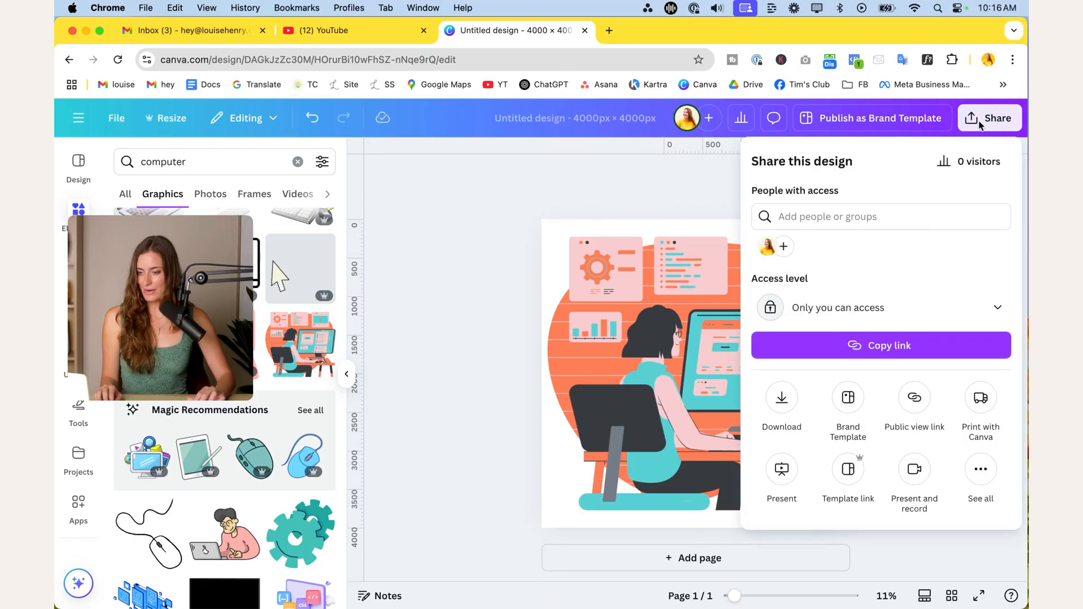
pyautogui.click(780, 397)
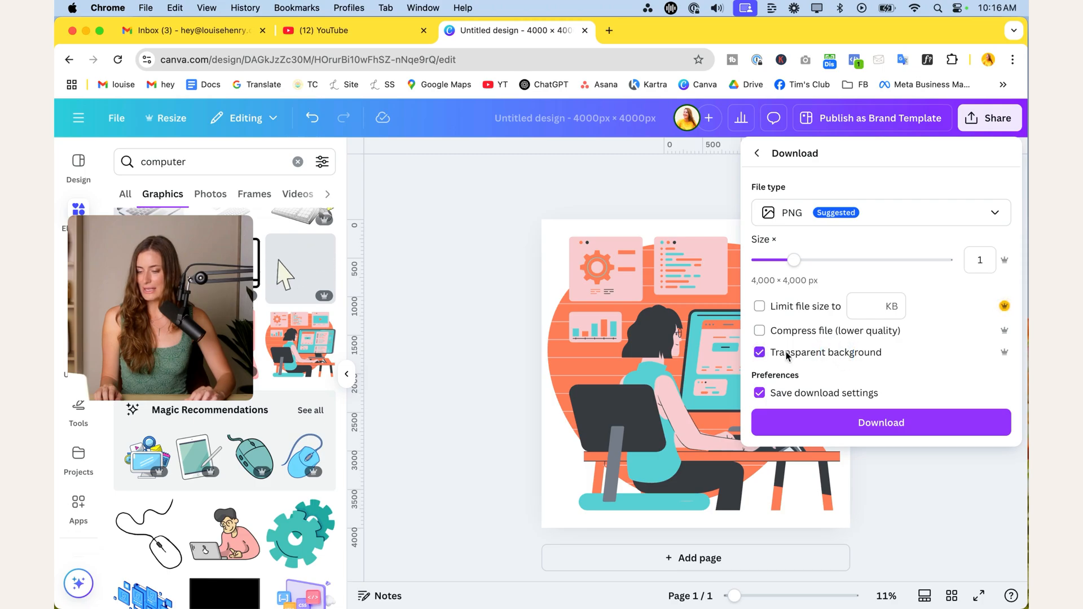
pyautogui.click(880, 422)
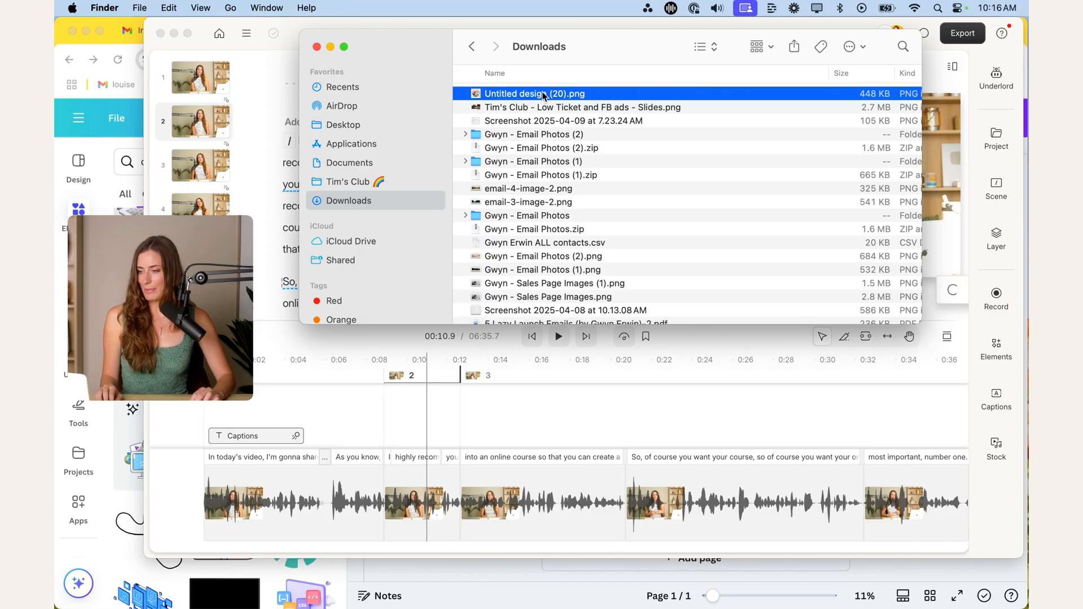
pyautogui.moveTo(403, 423)
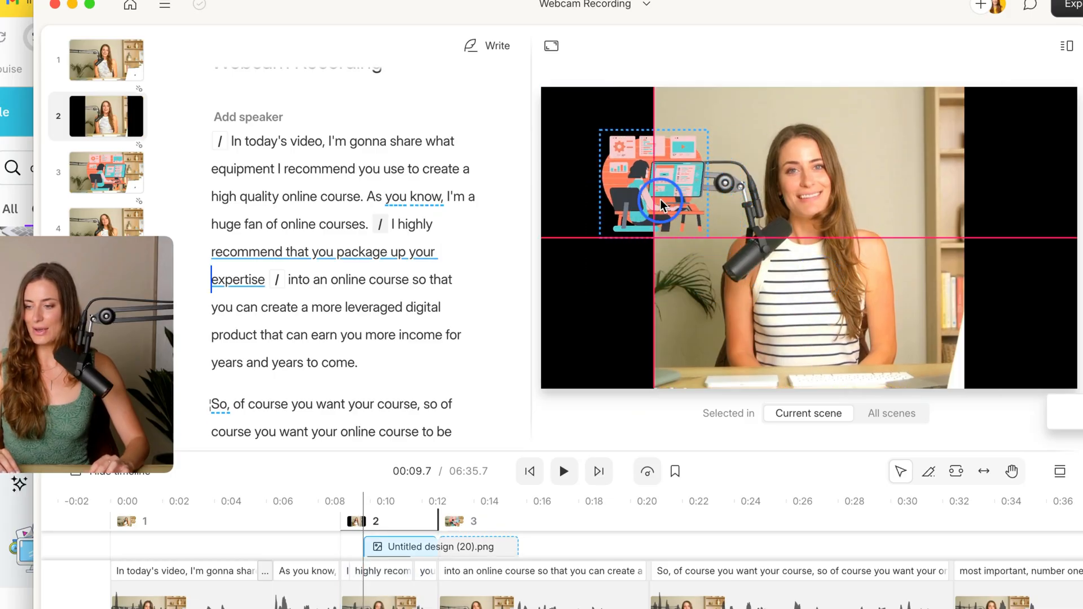
# - Send the added illustration backward so it sits behind the speaker in scene 2
pyautogui.click(661, 206)
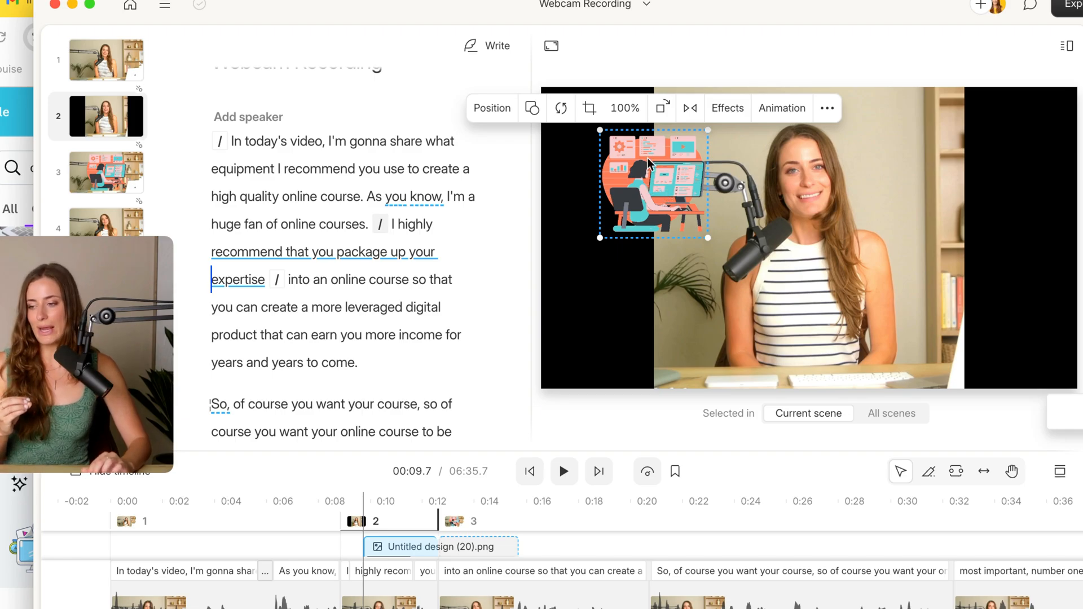
pyautogui.rightClick(650, 163)
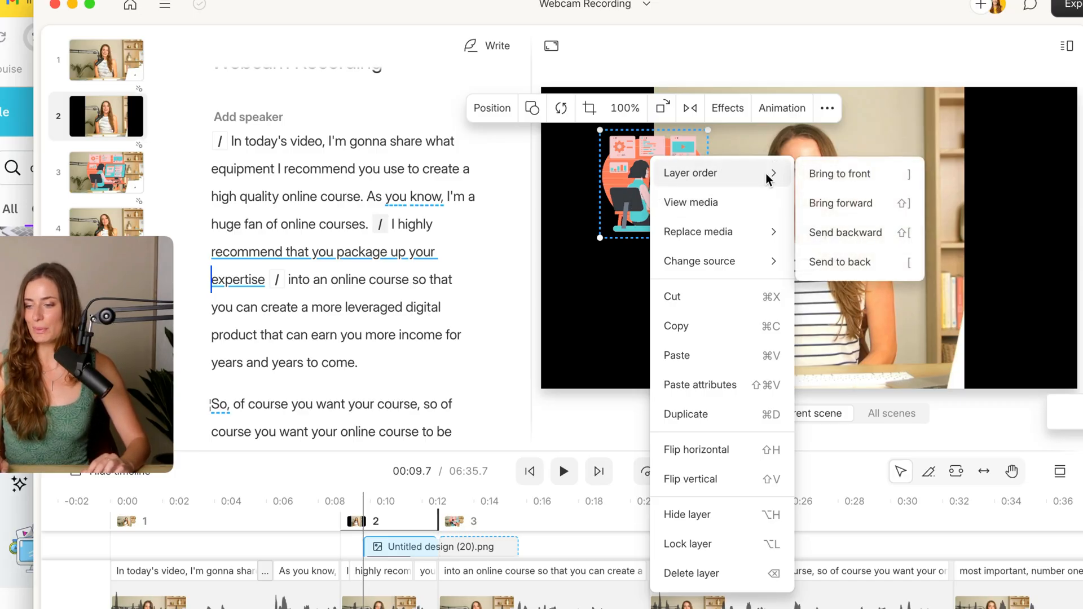
pyautogui.click(1022, 237)
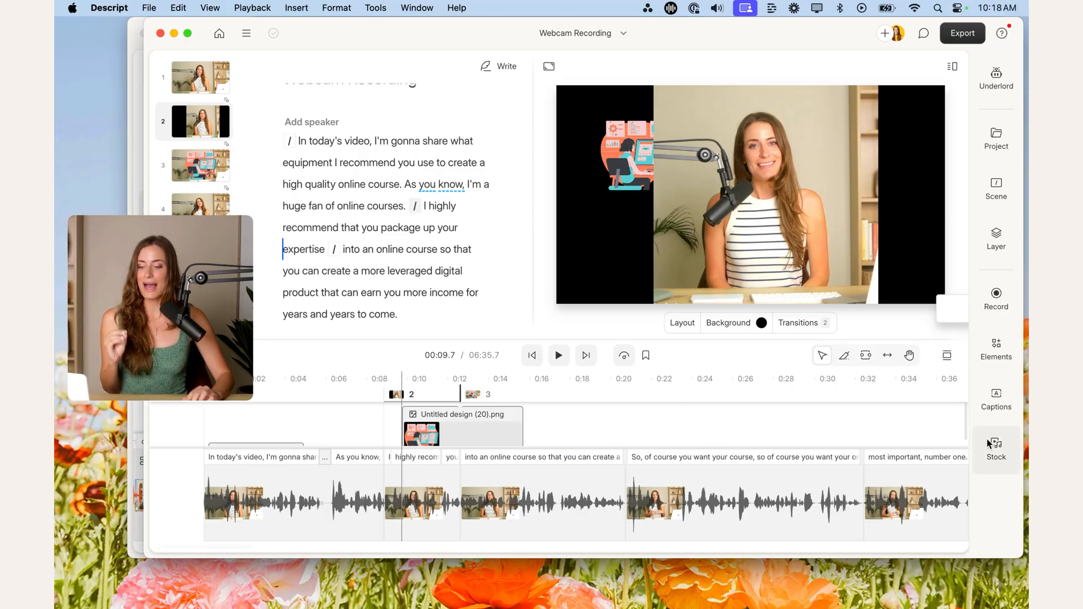
pyautogui.click(994, 449)
pyautogui.write('epidemi')
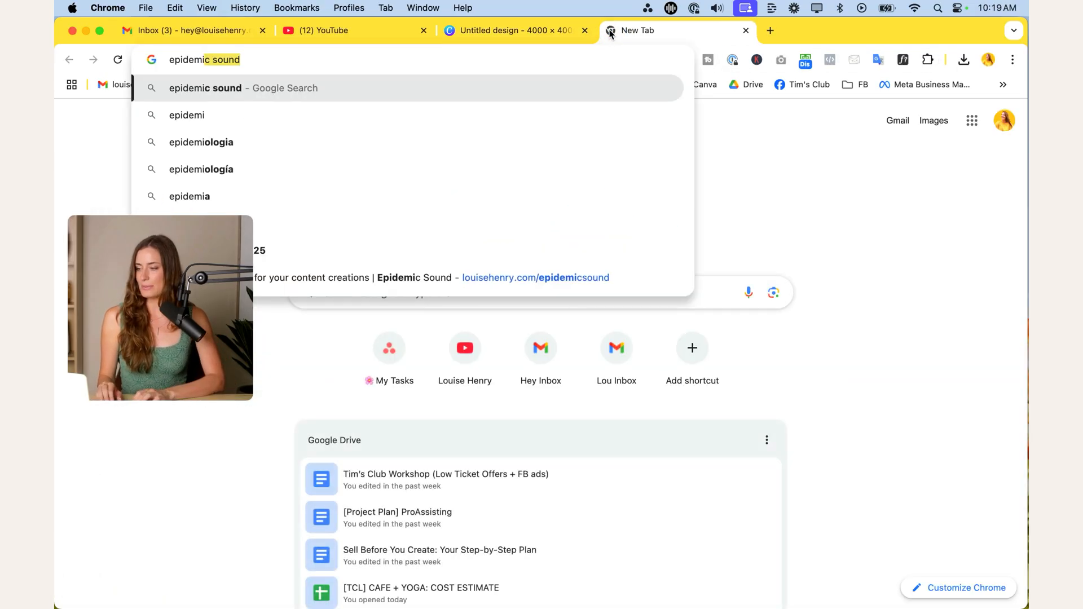
# - Run a Google search for 'epidemic sound' from the new tab's suggestions
pyautogui.click(508, 282)
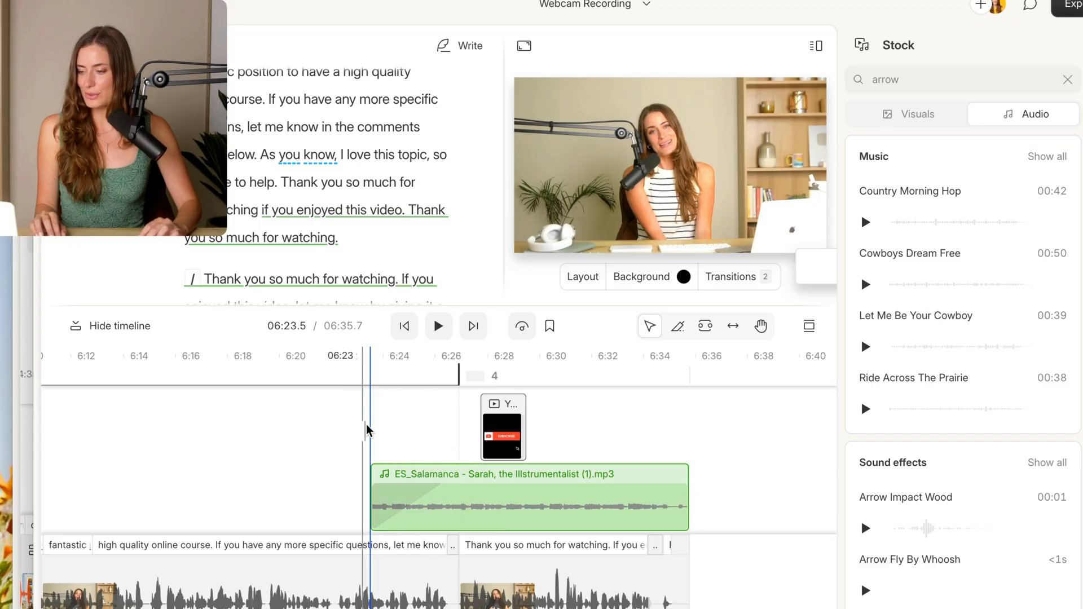
# - Play the ending from just before the ES_Salamanca music cue to hear it
pyautogui.click(437, 326)
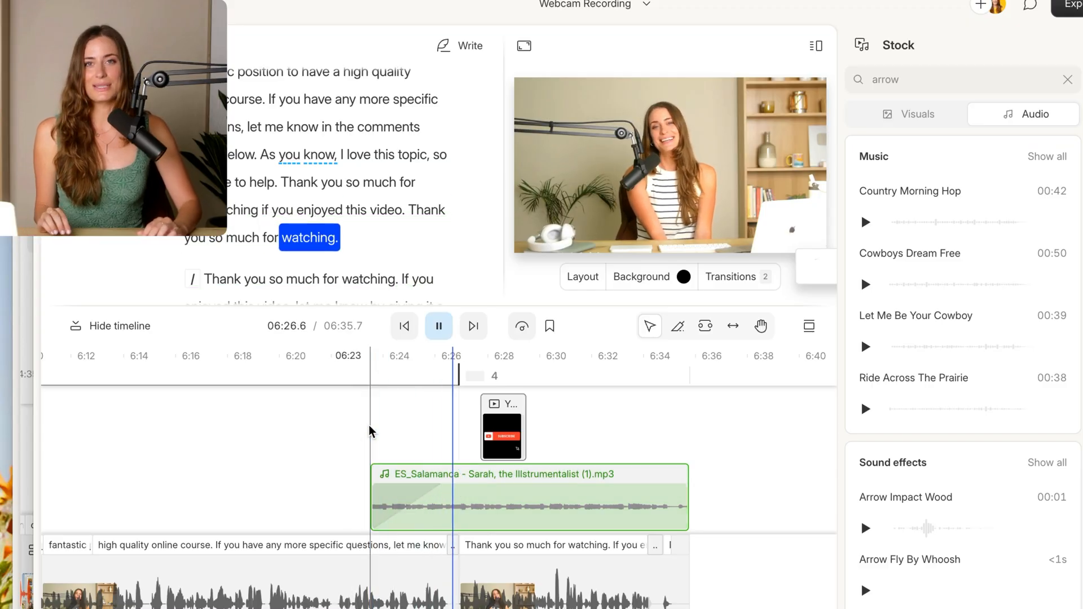
pyautogui.click(437, 326)
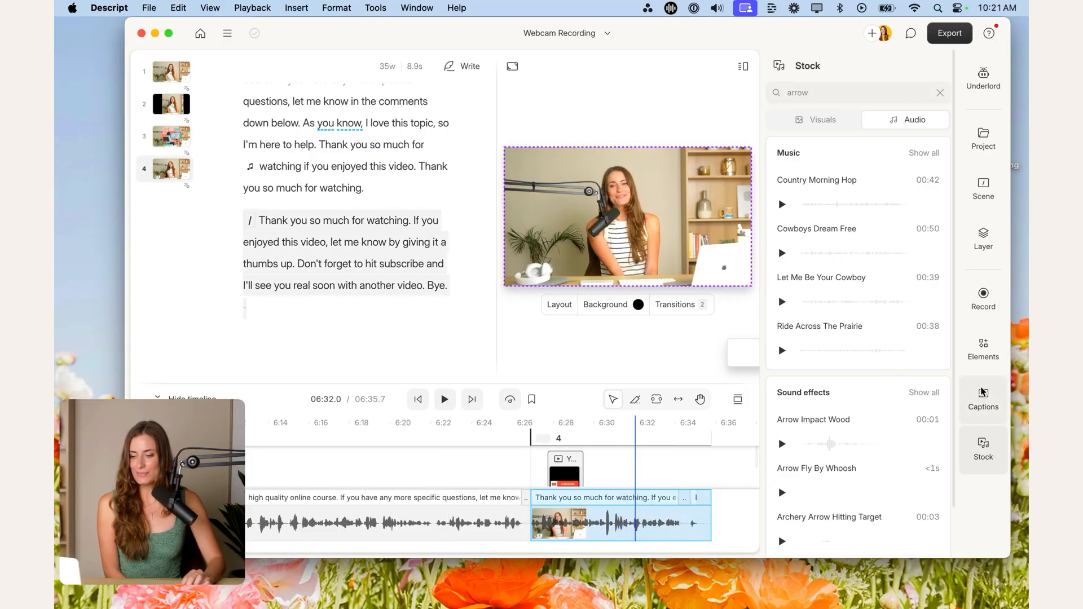
# - Add the Blur speaker background visual effect to the closing clip via Layer properties
pyautogui.click(984, 238)
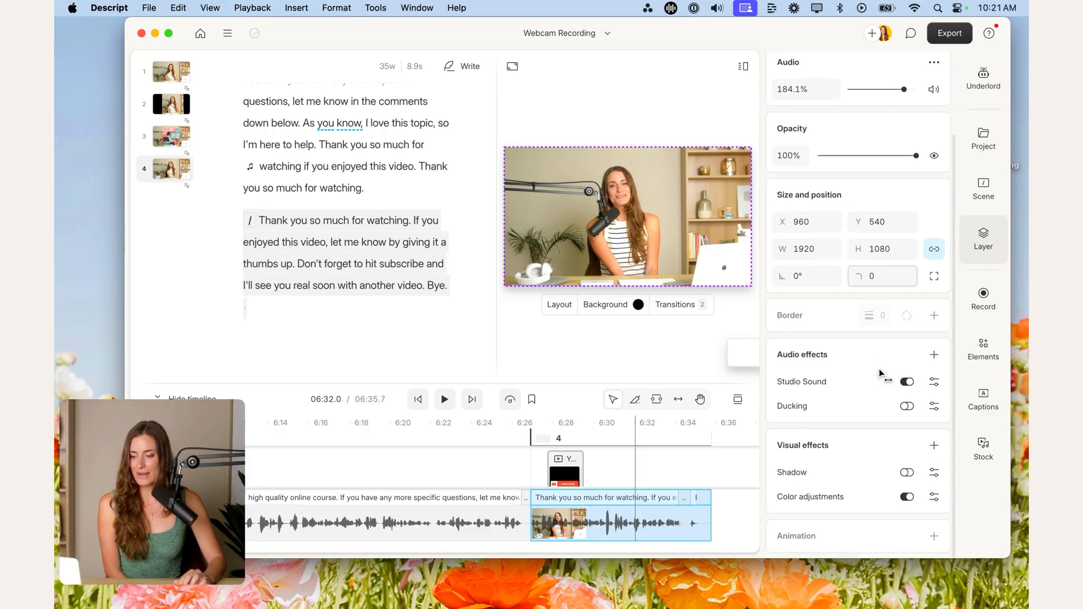
pyautogui.click(934, 445)
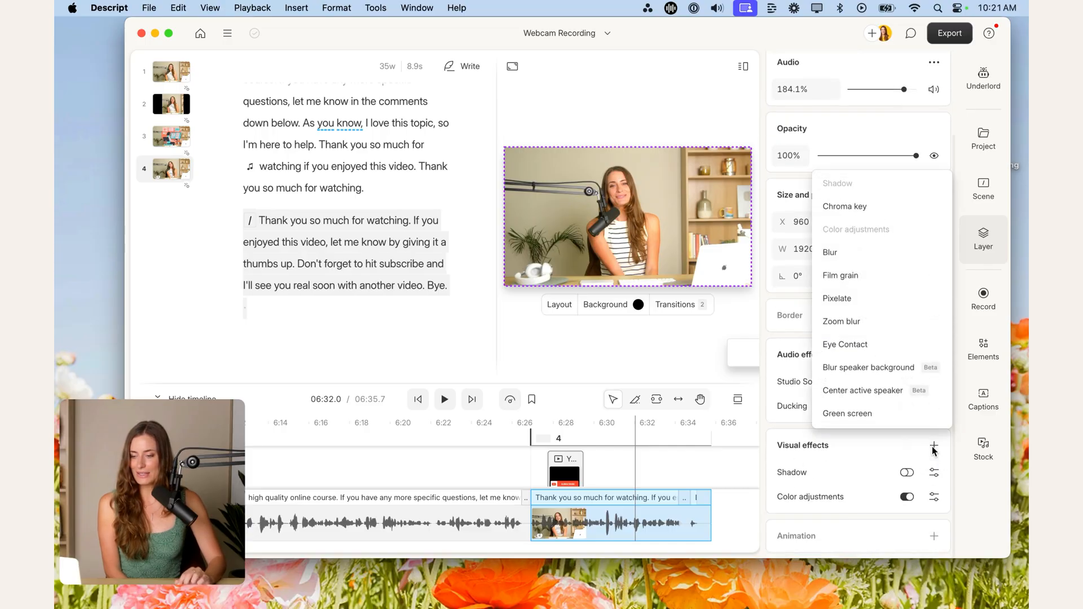
pyautogui.click(868, 367)
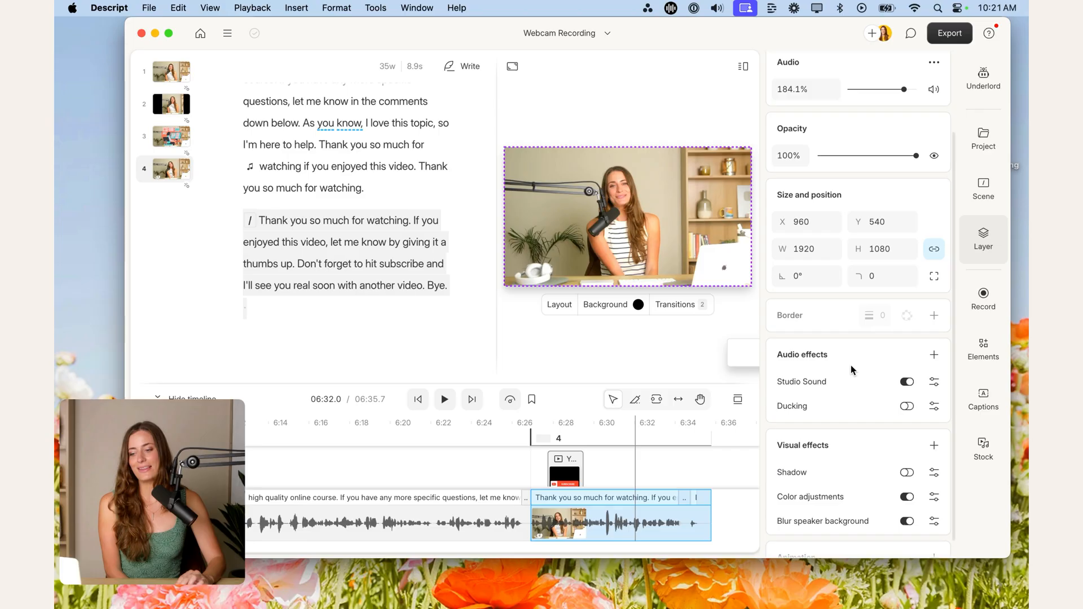
pyautogui.click(907, 521)
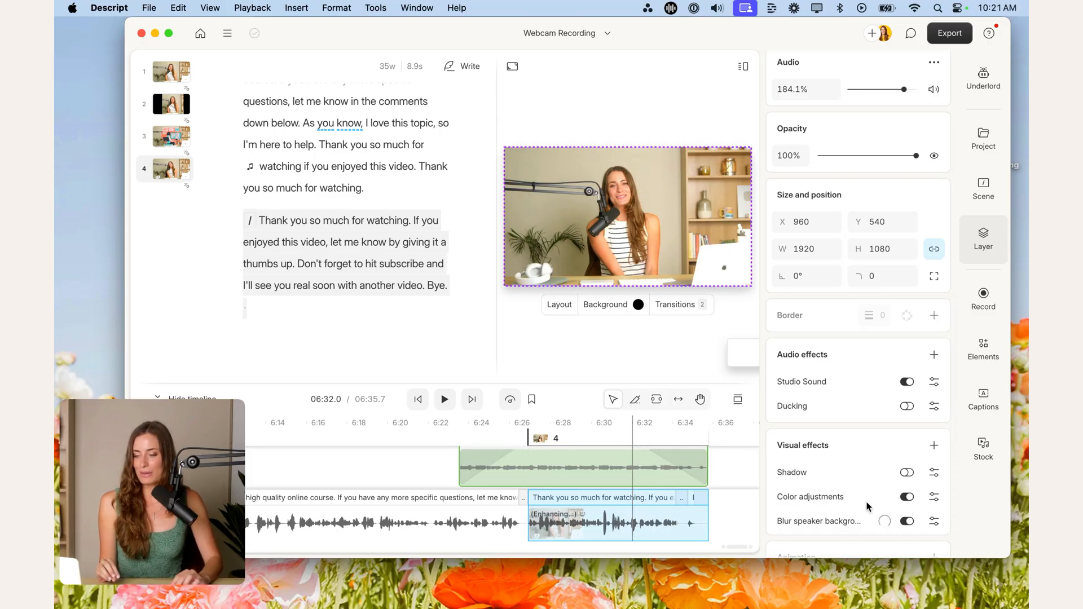
pyautogui.click(934, 521)
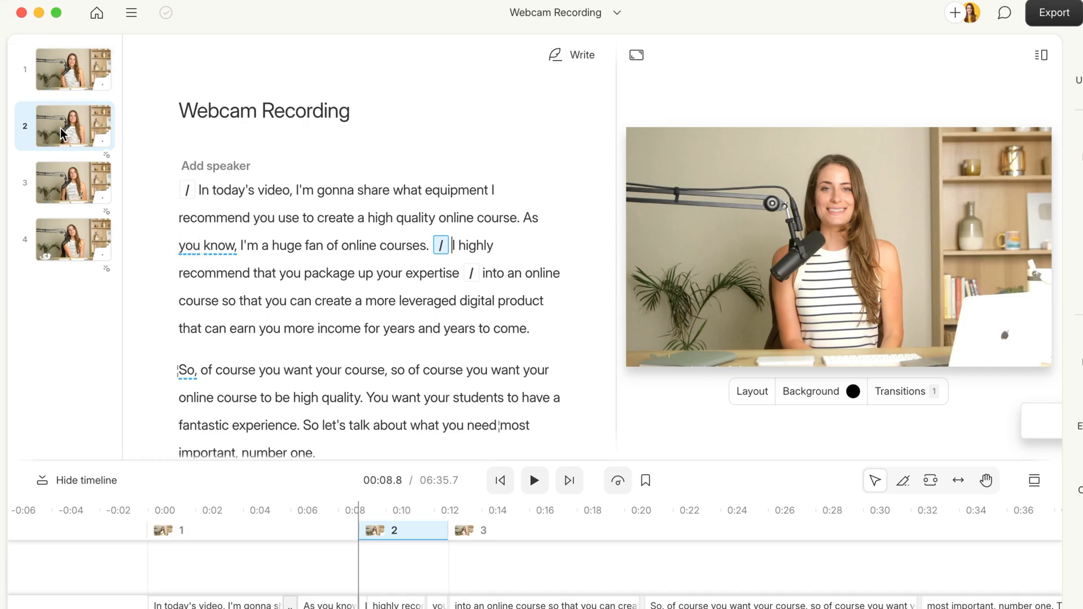
pyautogui.rightClick(64, 125)
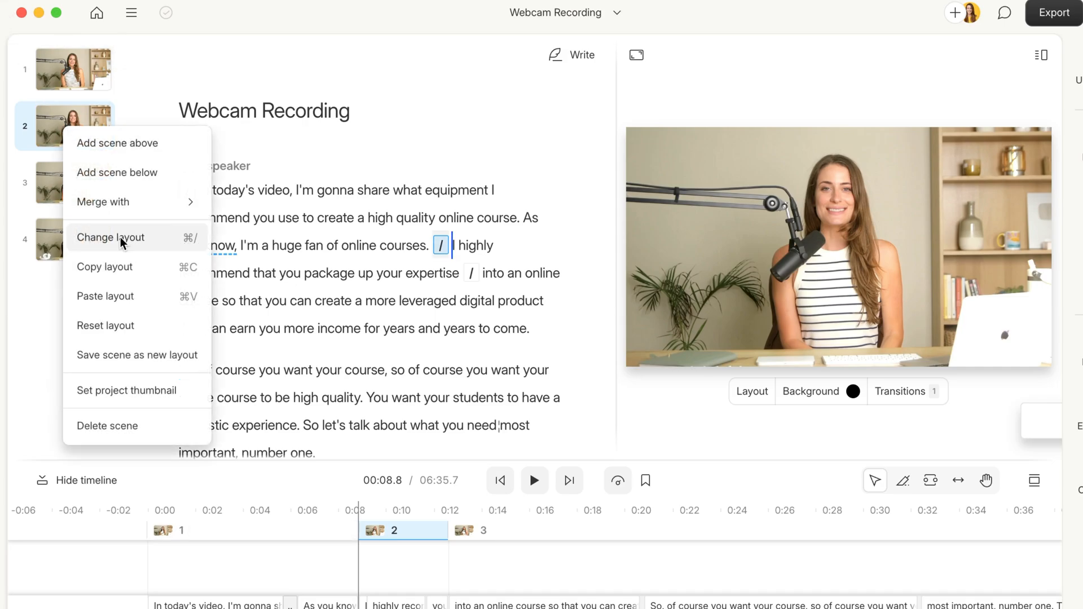
pyautogui.click(111, 237)
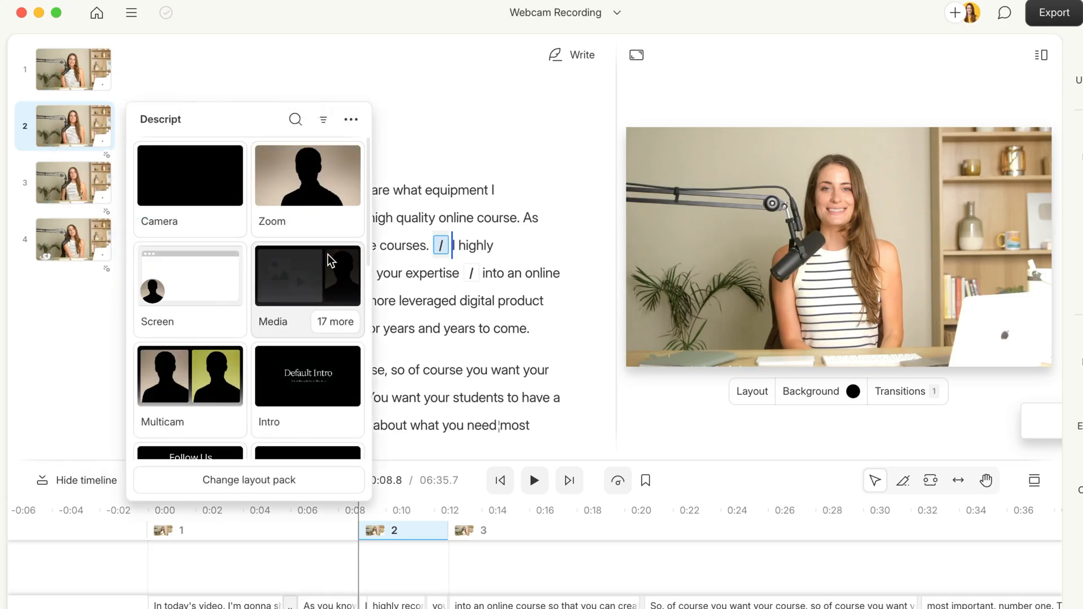
pyautogui.scroll(-3)
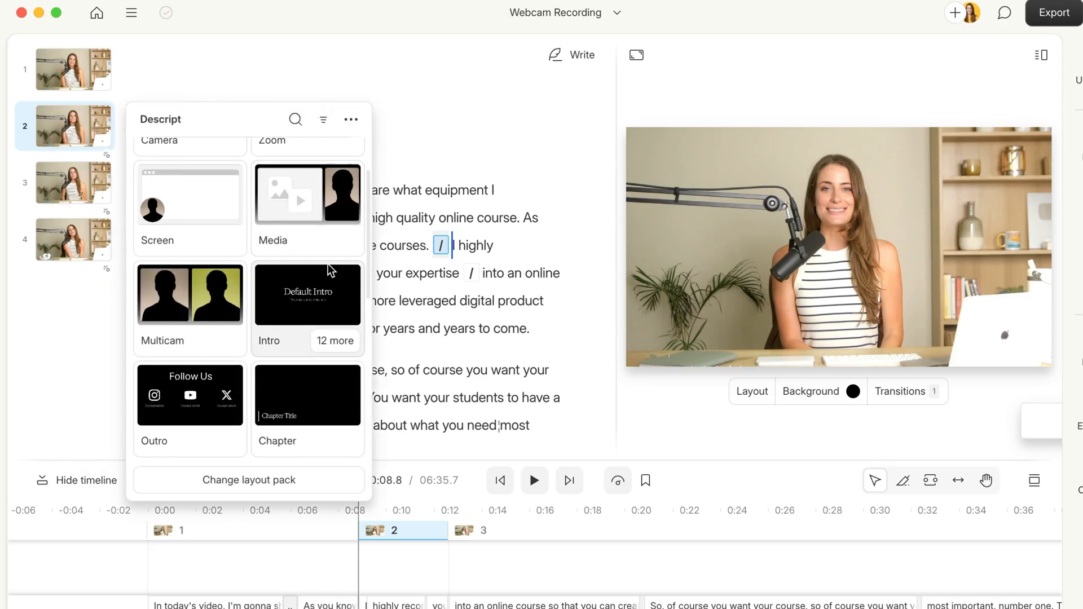
pyautogui.scroll(-3)
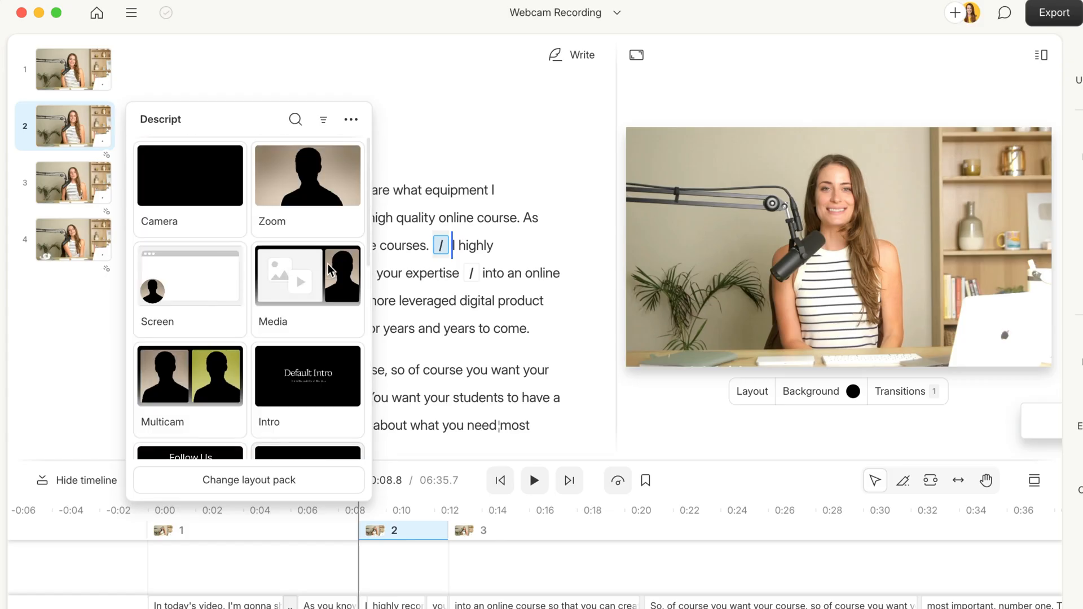
pyautogui.click(307, 176)
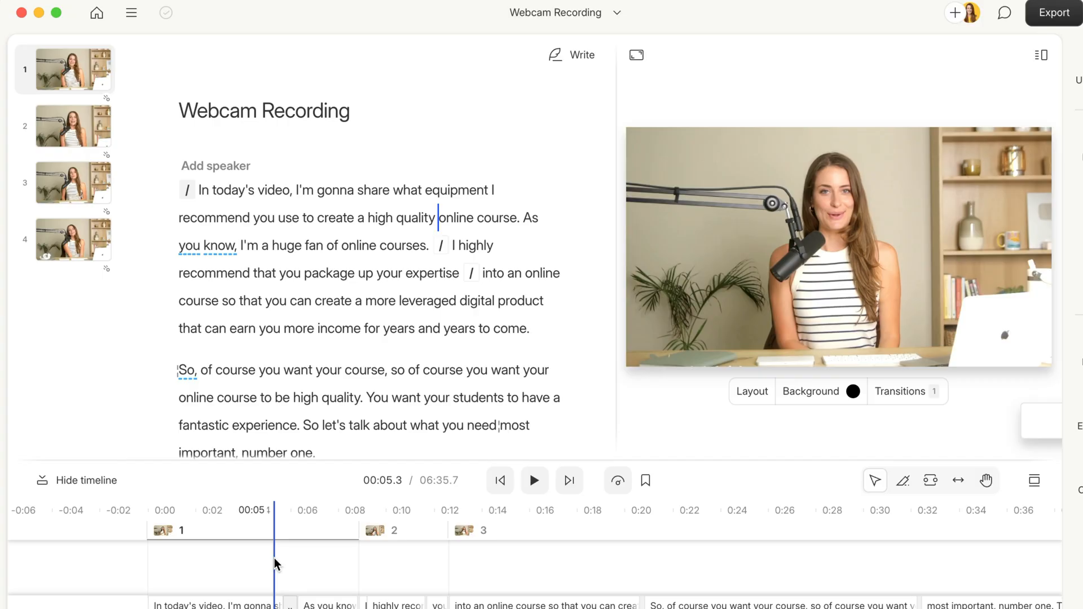
pyautogui.click(534, 480)
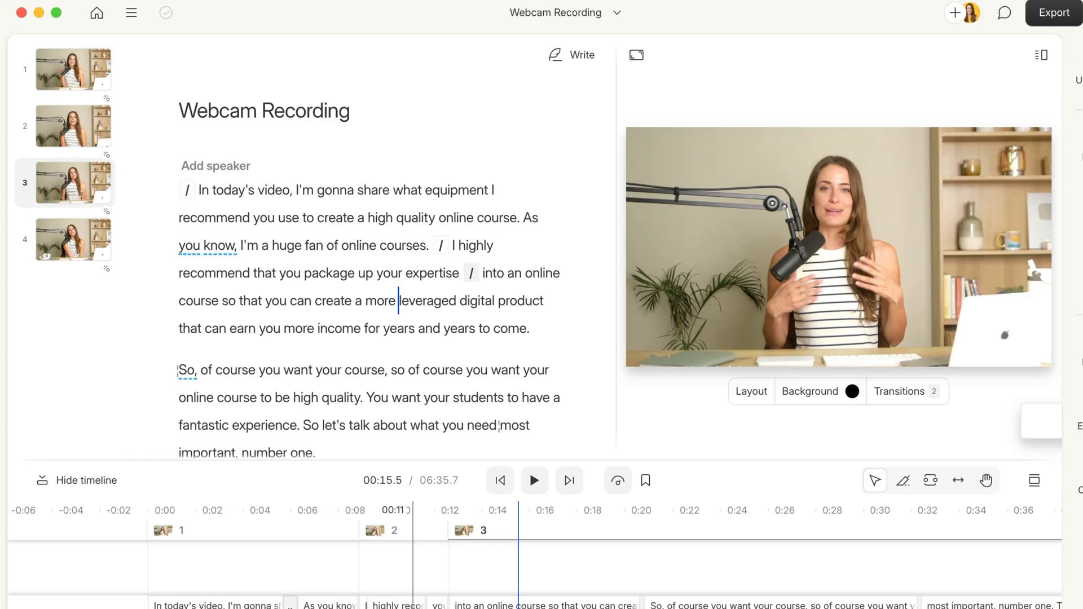
# - Give scene 3 the media-beside-speaker layout and add a placeholder file from the computer
pyautogui.click(72, 184)
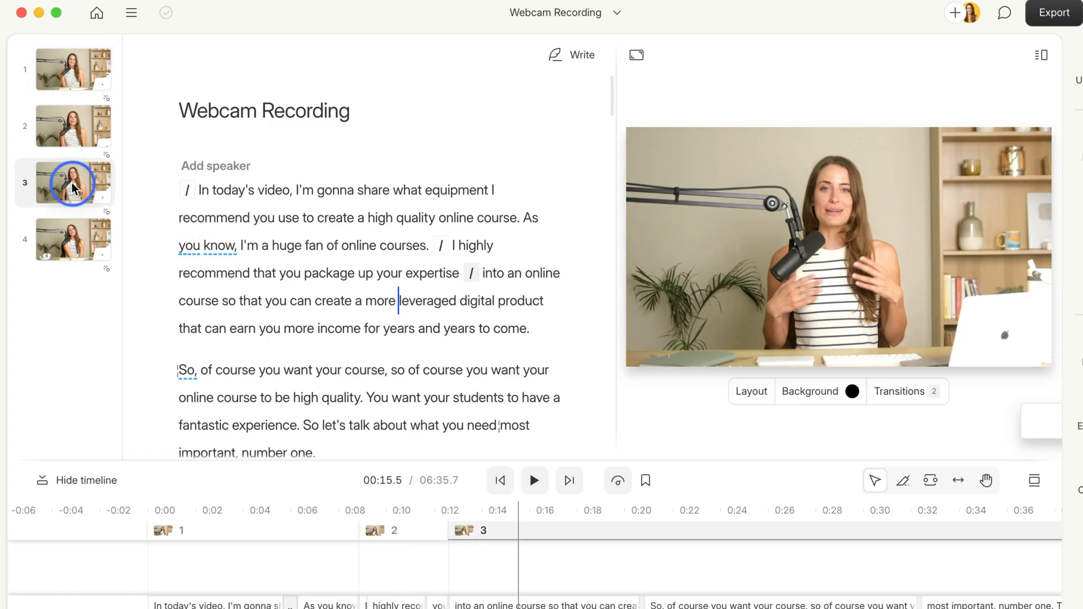
pyautogui.rightClick(73, 186)
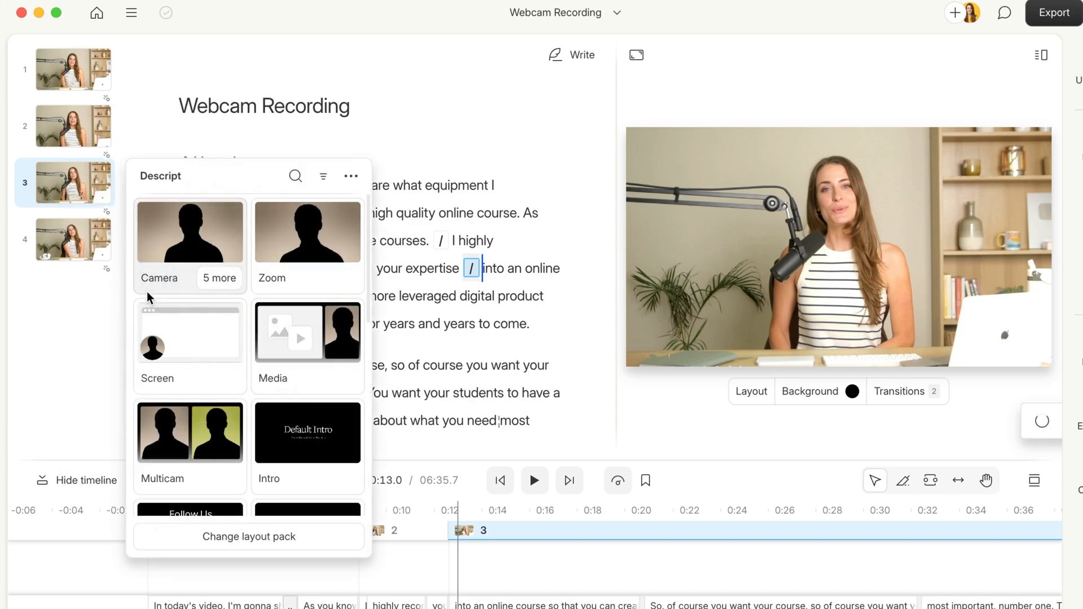
pyautogui.moveTo(305, 341)
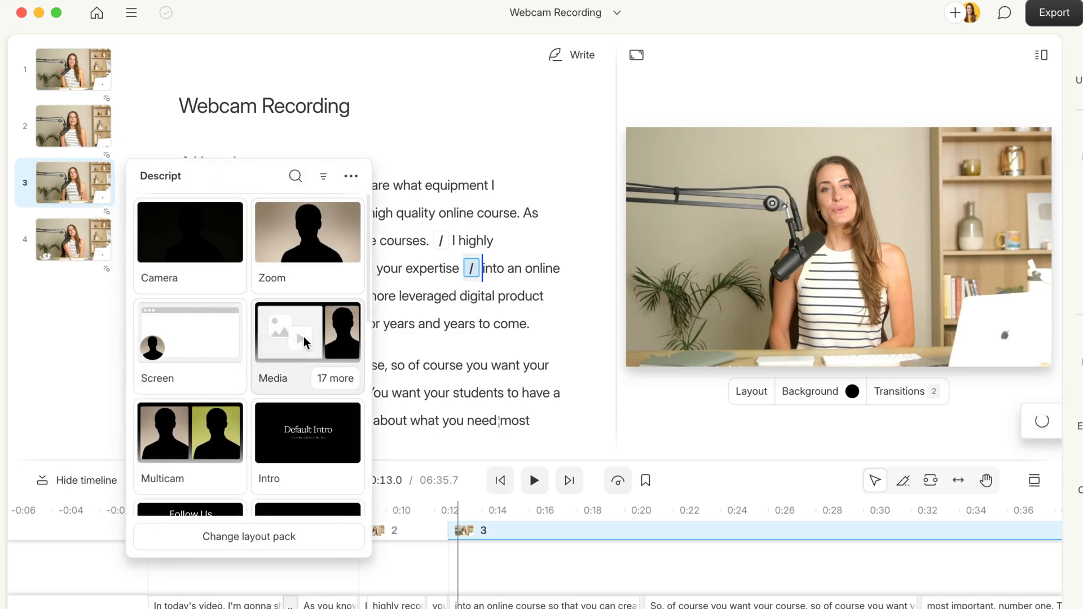
pyautogui.click(288, 332)
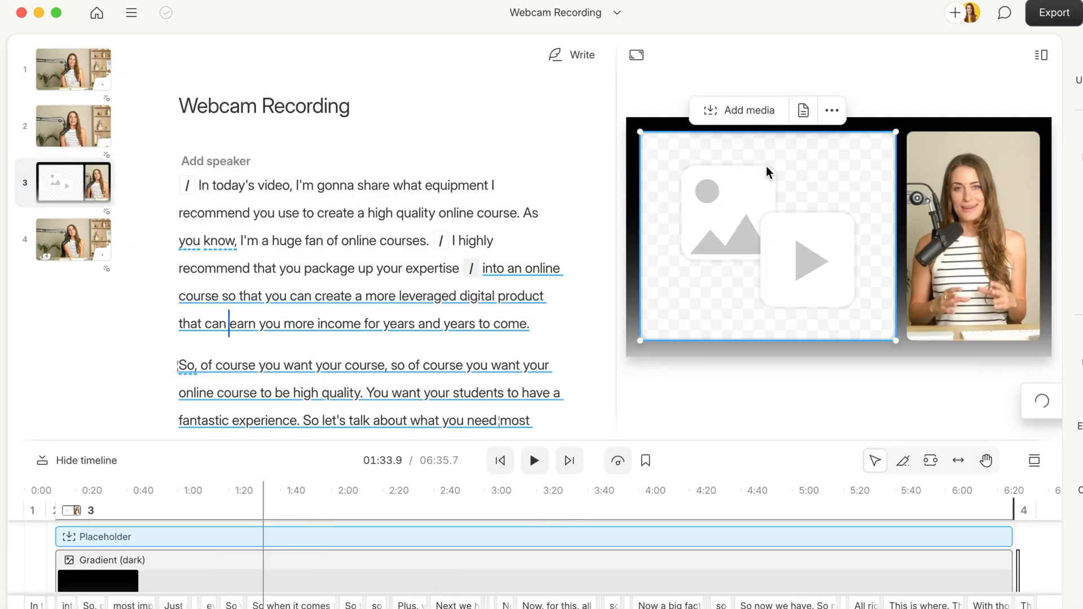
pyautogui.click(739, 110)
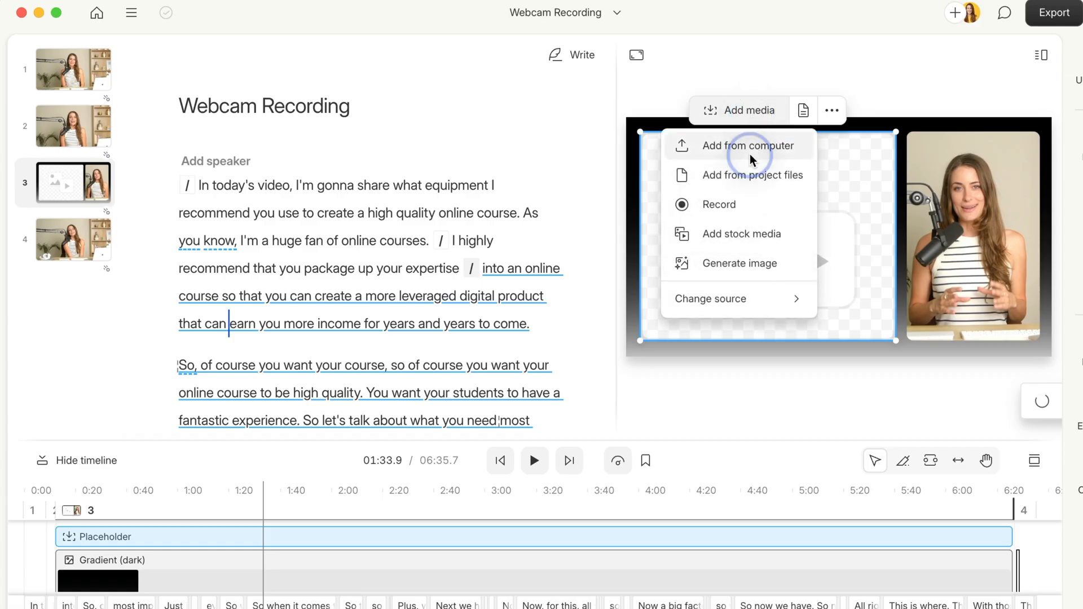
pyautogui.click(749, 145)
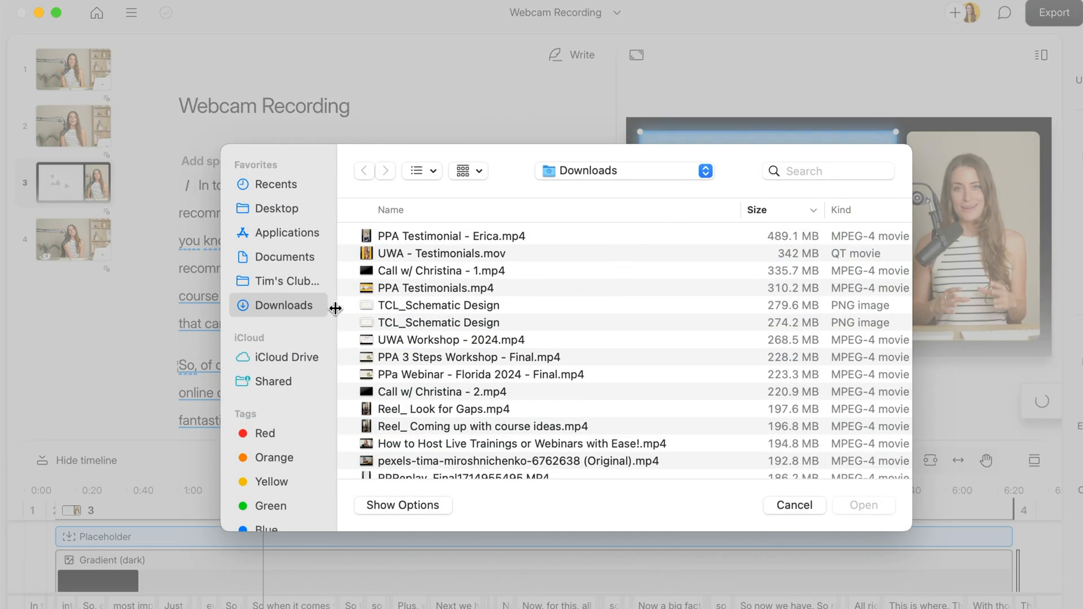
pyautogui.moveTo(726, 272)
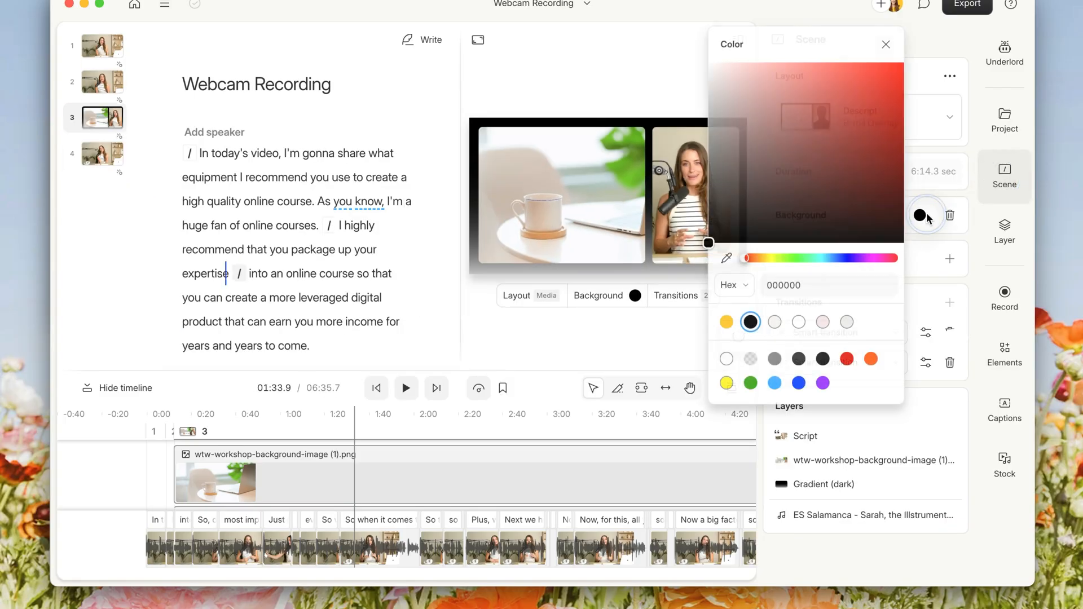
# - Set scene 3's background colour to the yellow swatch (fbc110)
pyautogui.click(726, 322)
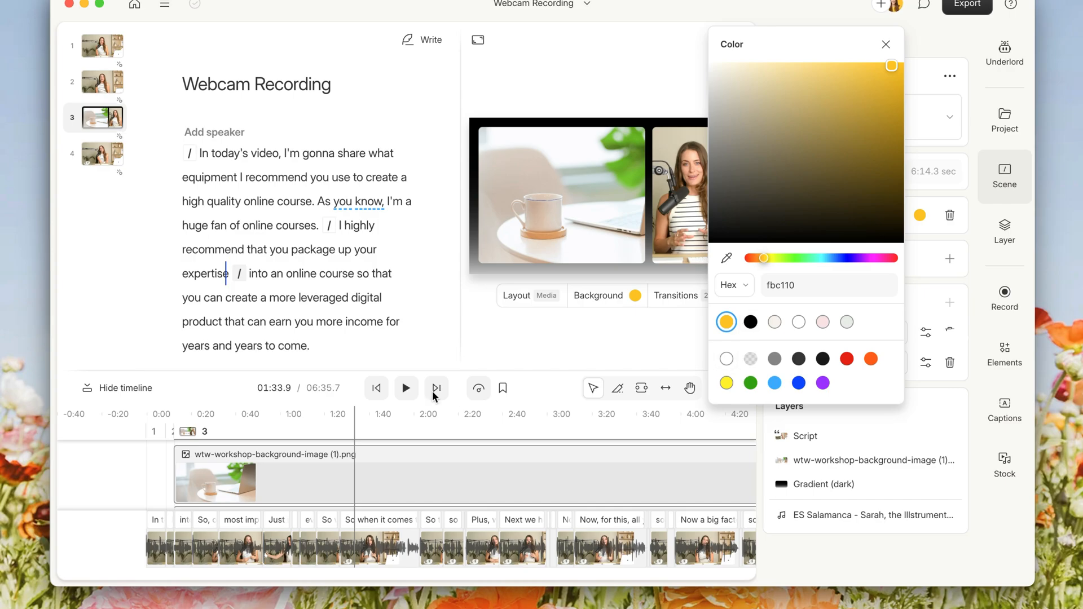
pyautogui.click(886, 44)
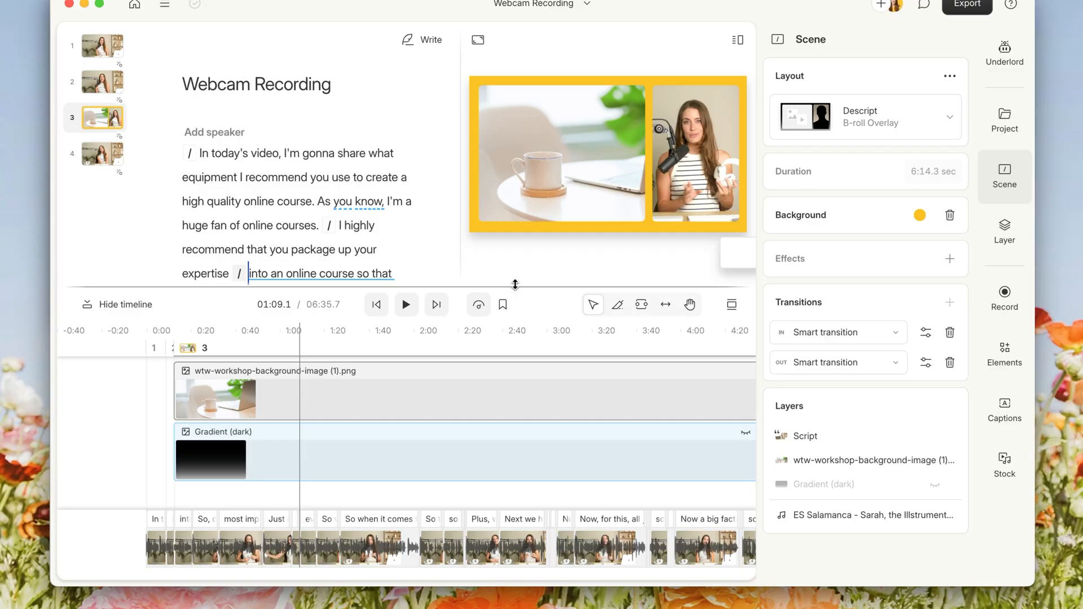
pyautogui.moveTo(312, 235)
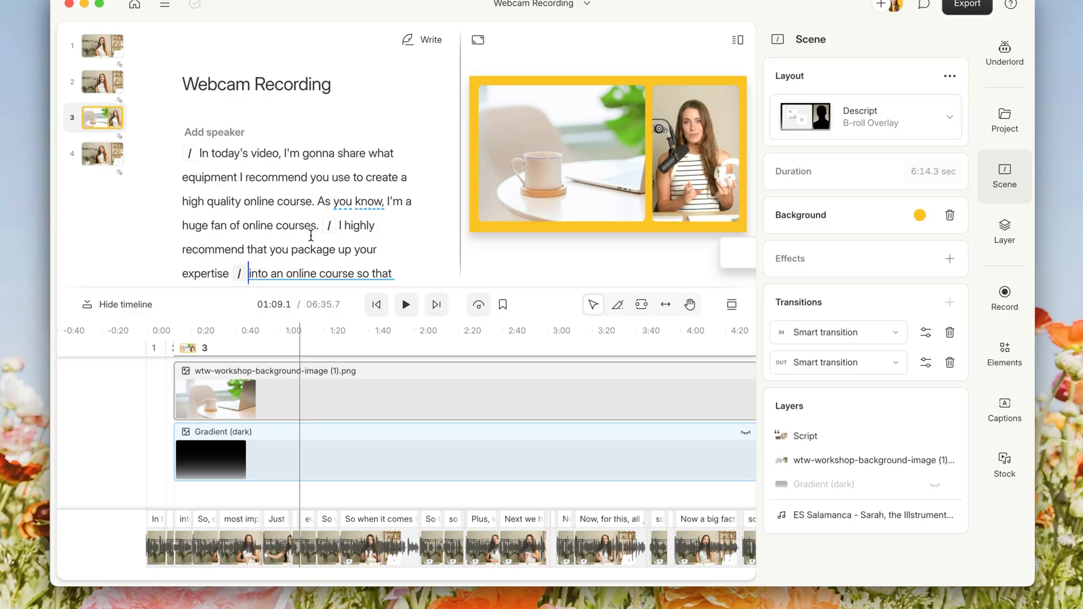
# - Reset scene 3's layout, removing the photo and yellow background
pyautogui.rightClick(100, 117)
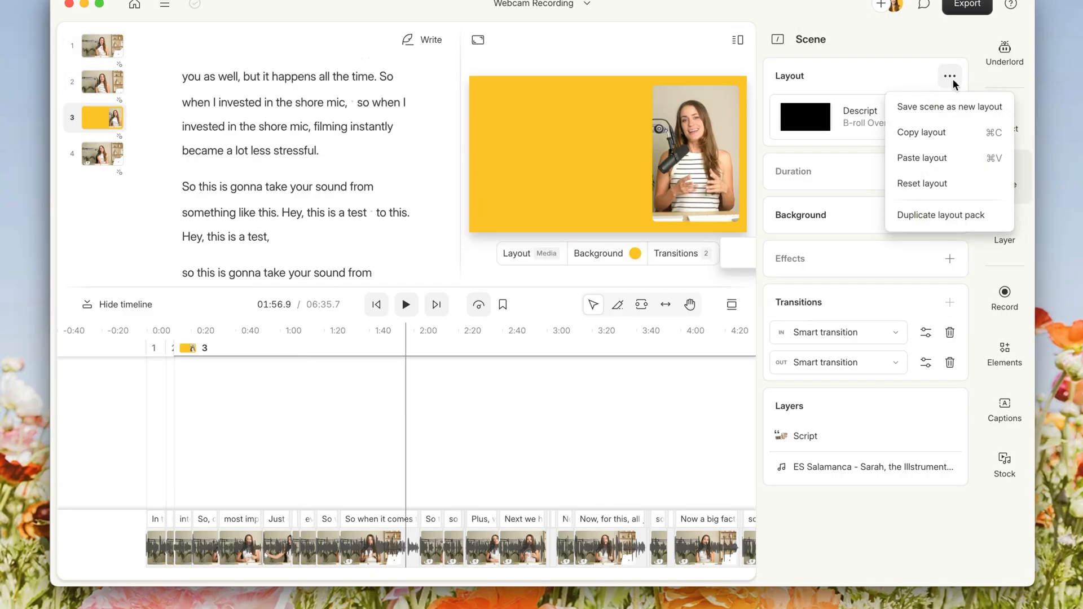
pyautogui.click(921, 183)
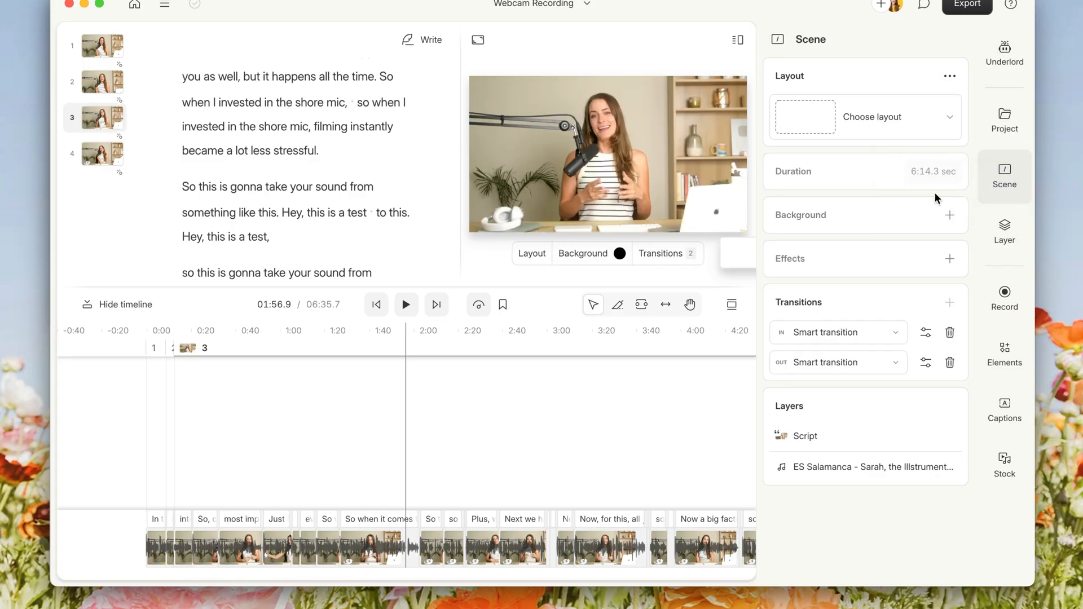
pyautogui.hscroll(3)
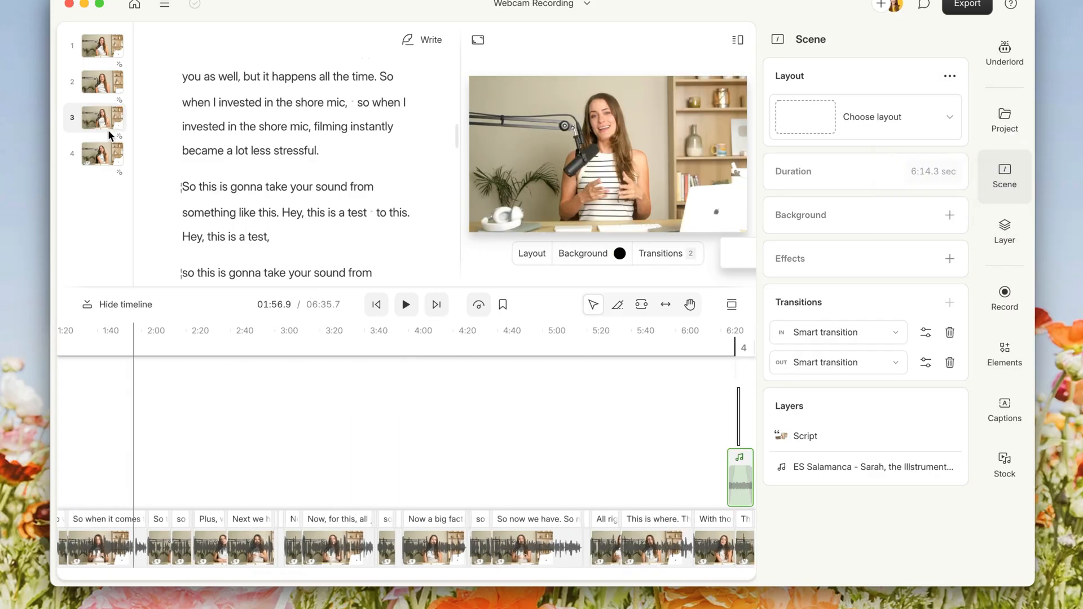
# - Apply the Paragraph Overlay layout from the Descript layout pack to scene 3
pyautogui.rightClick(101, 118)
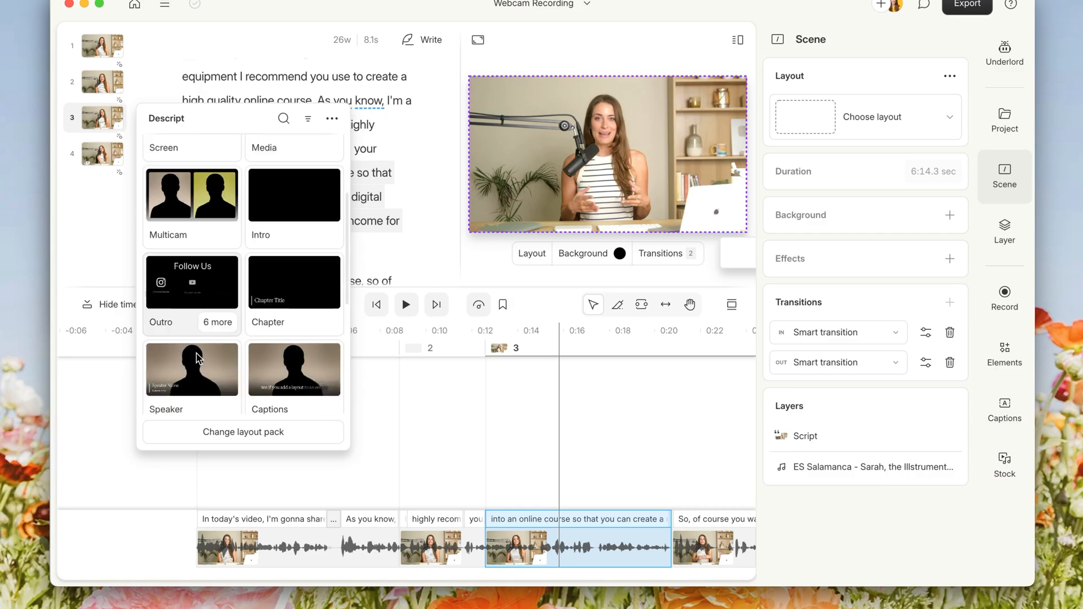
pyautogui.scroll(-3)
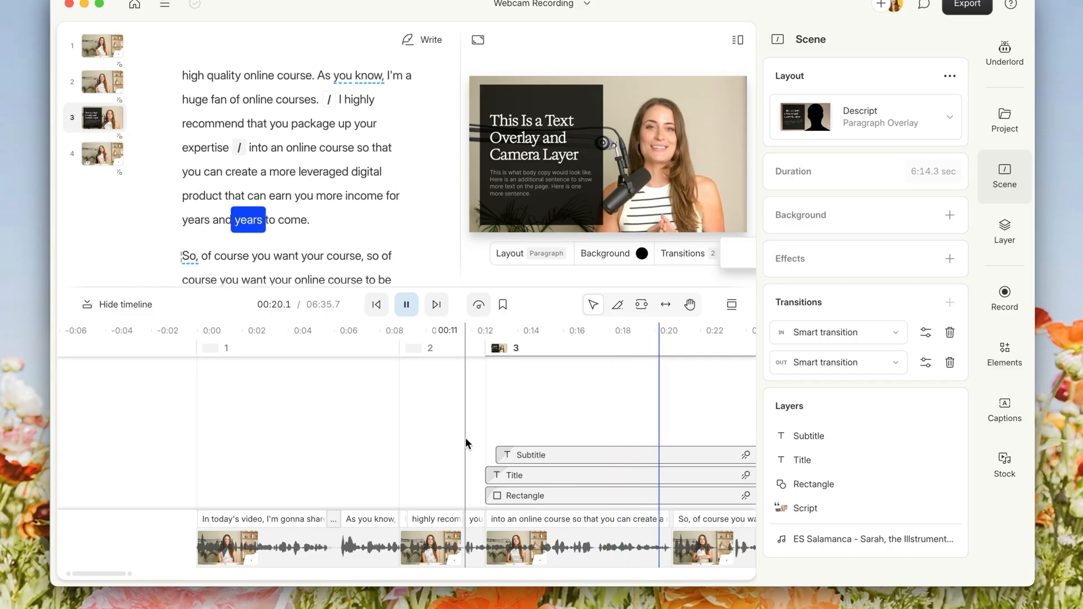
pyautogui.click(406, 305)
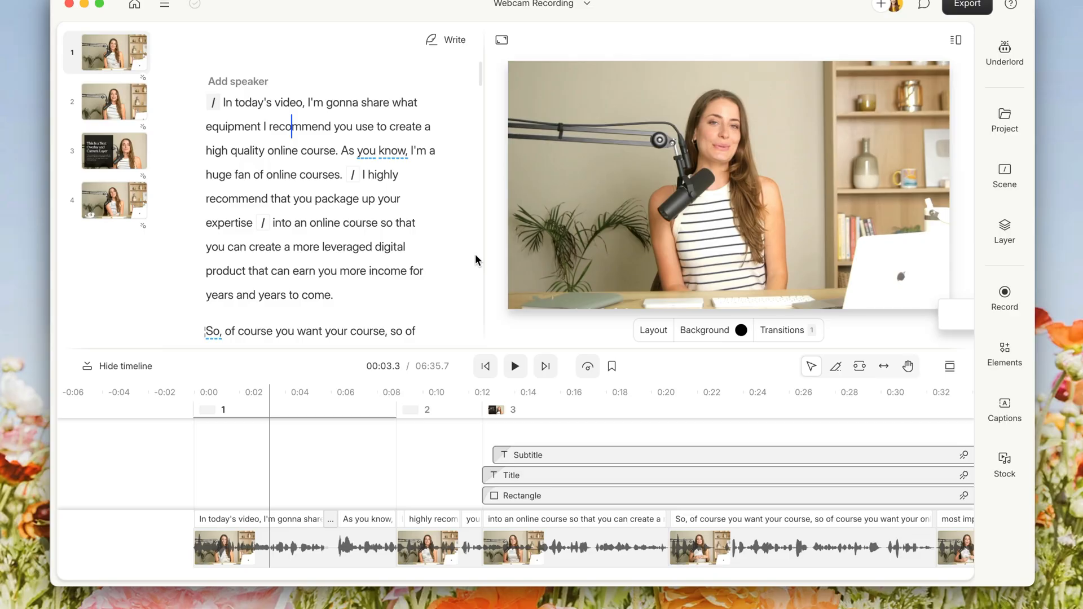
# - Set scene 1's background colour to yellow fbc110 behind the speaker video
pyautogui.click(770, 196)
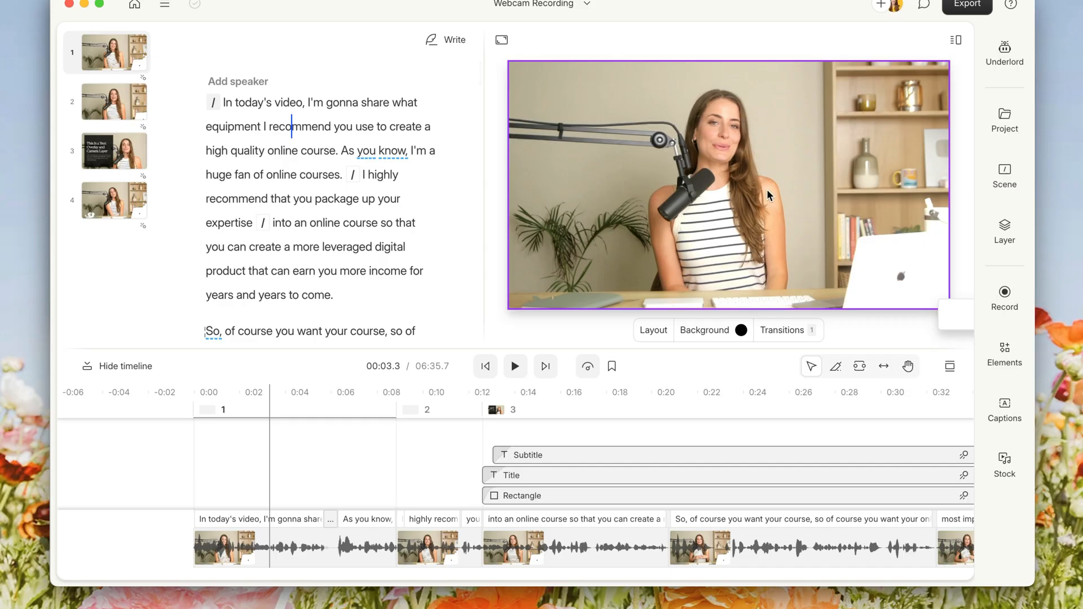
pyautogui.click(740, 329)
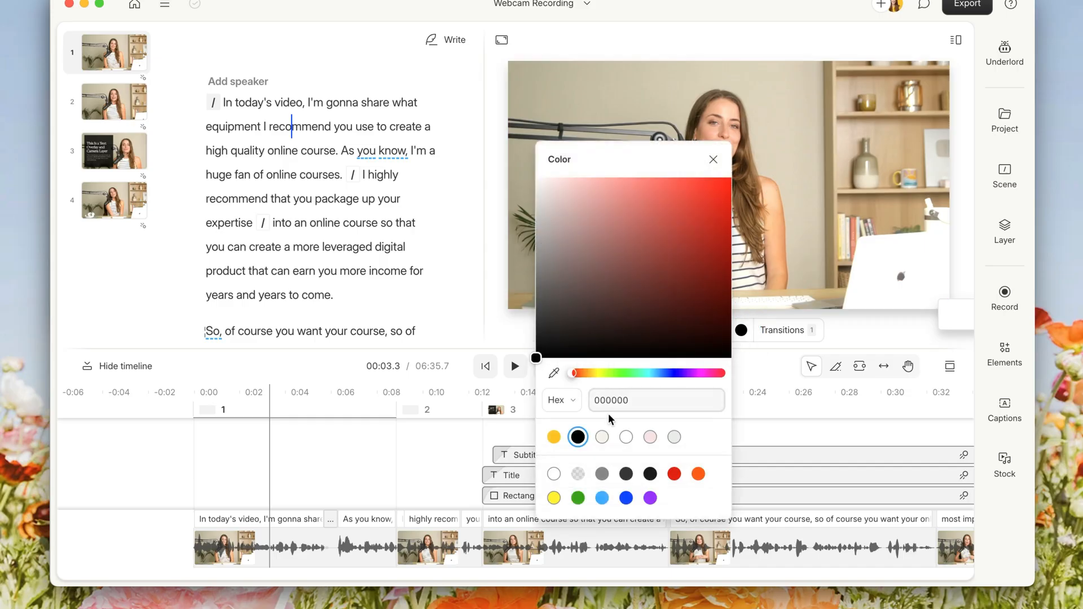
pyautogui.click(552, 437)
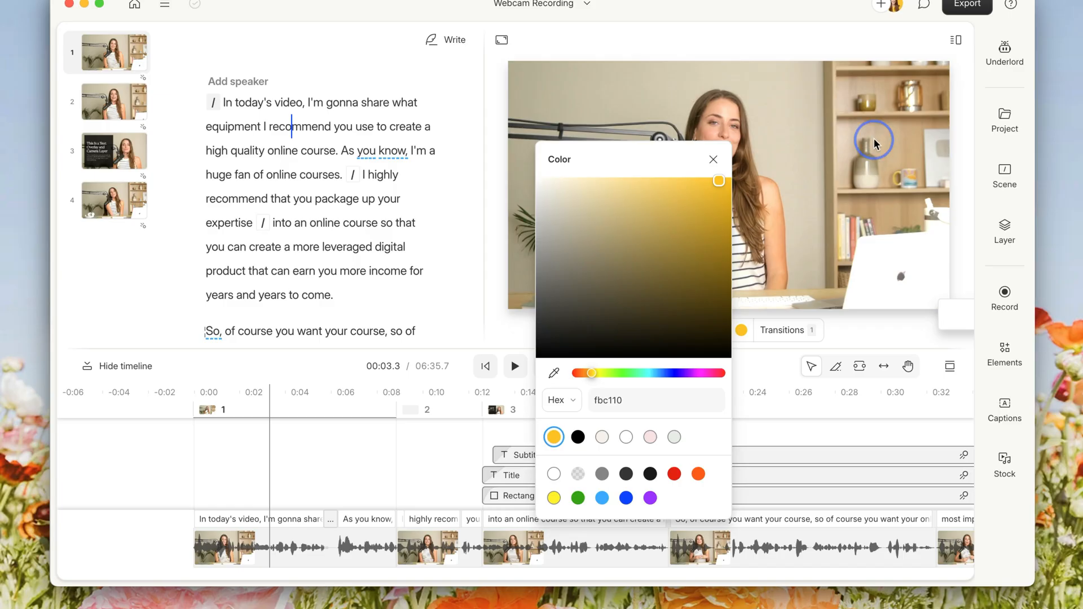
pyautogui.click(713, 159)
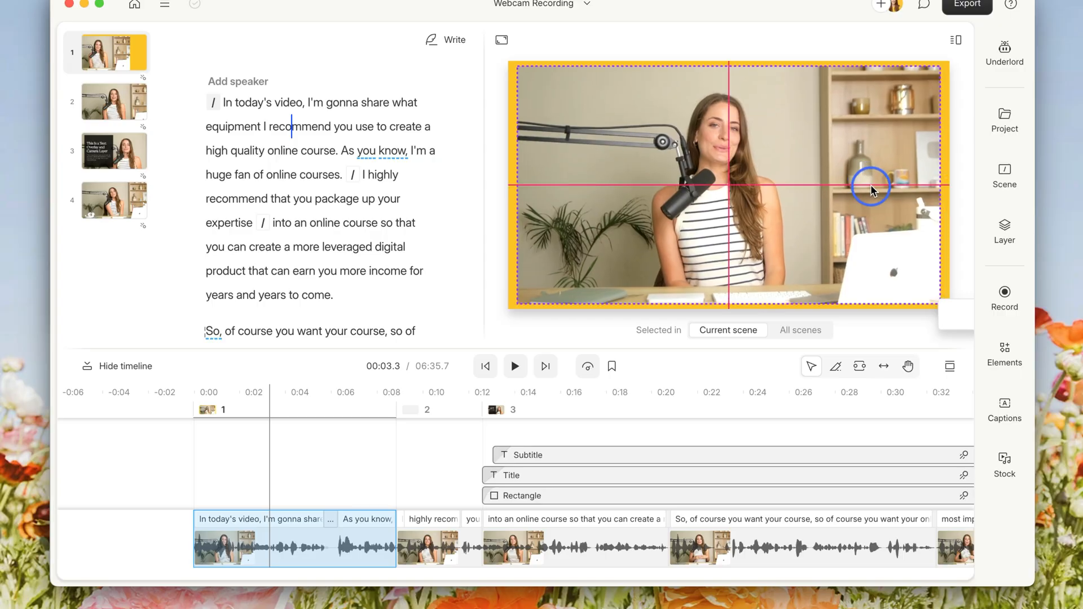
# - With the speaker video shrunk to show a yellow border, add a rectangle element to the scene
pyautogui.click(871, 188)
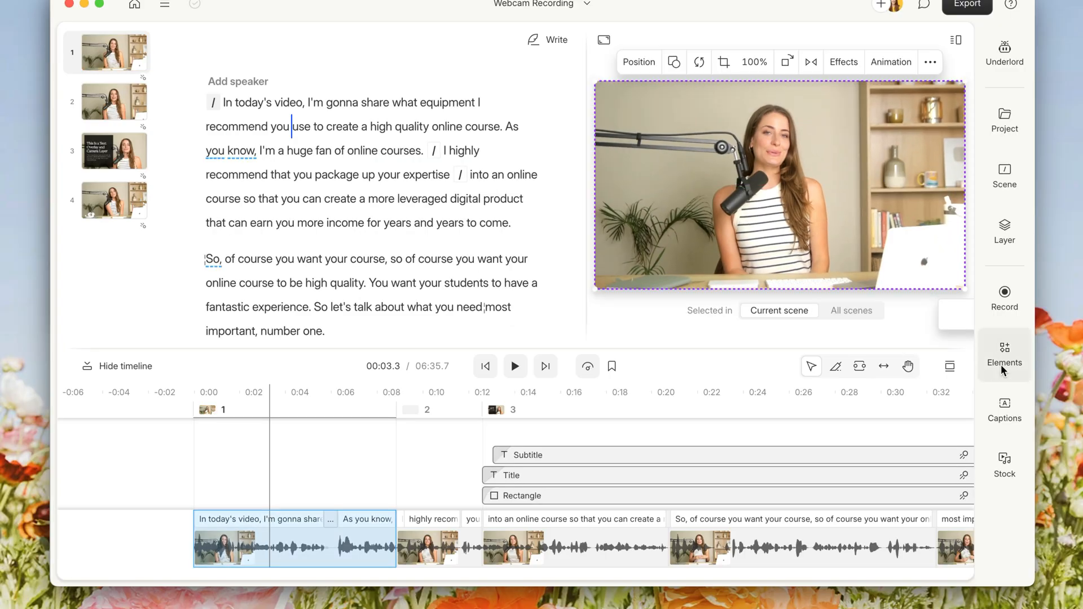
pyautogui.click(1004, 354)
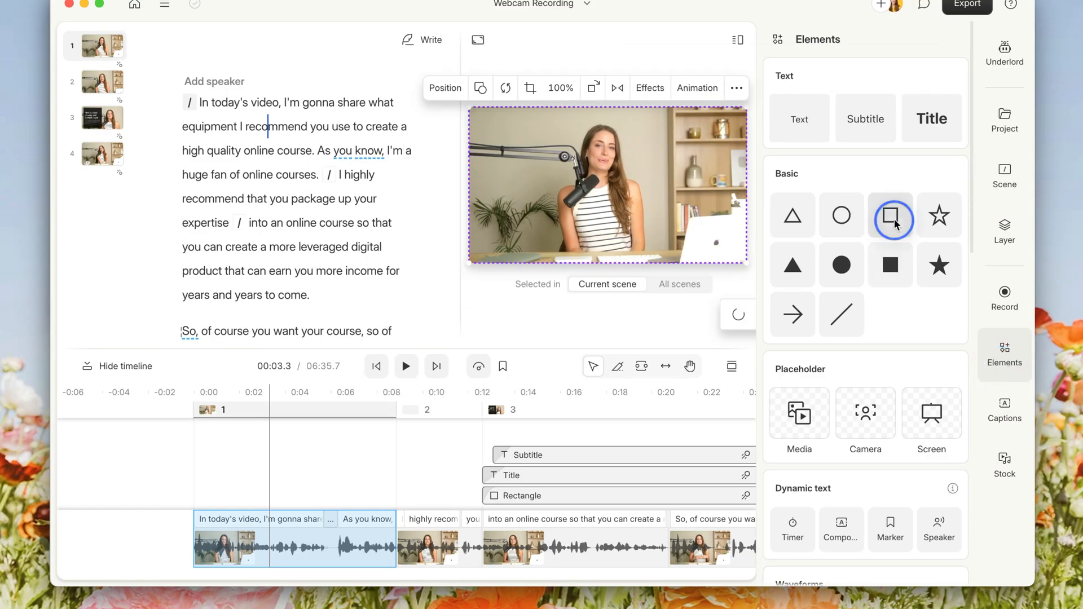
pyautogui.click(890, 214)
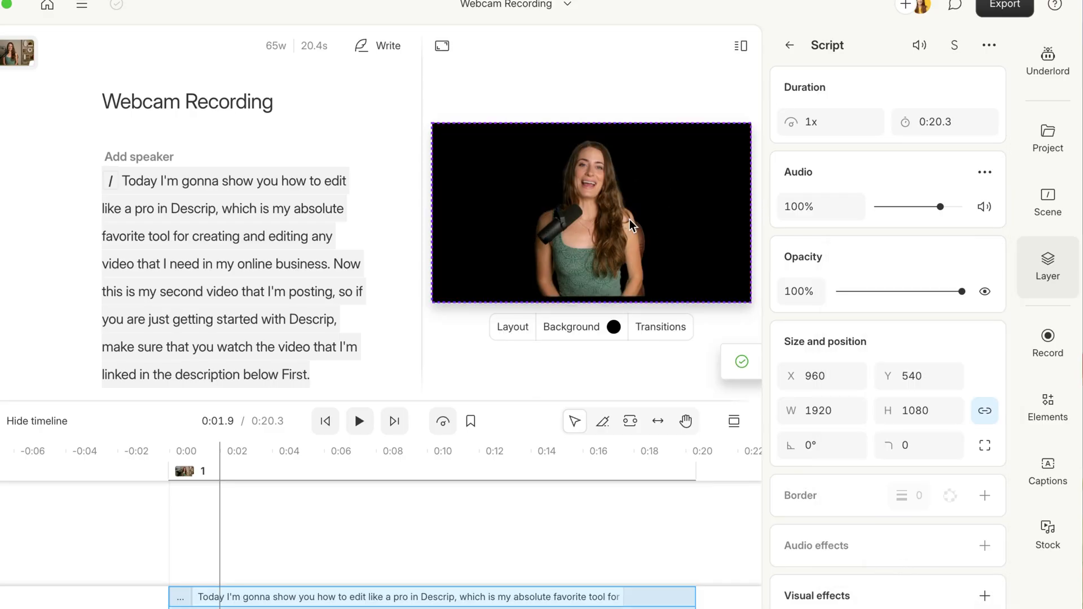
pyautogui.moveTo(1047, 541)
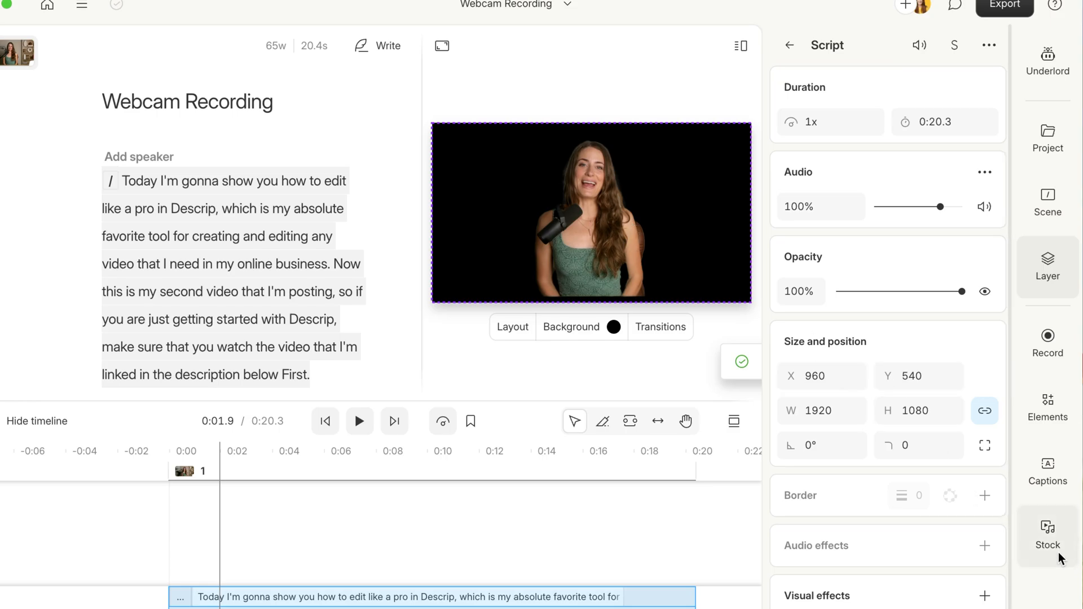
# - Add the 'Colorful Sunrise At The Field With Morning Fog' stock image and send it behind the speaker
pyautogui.click(1047, 535)
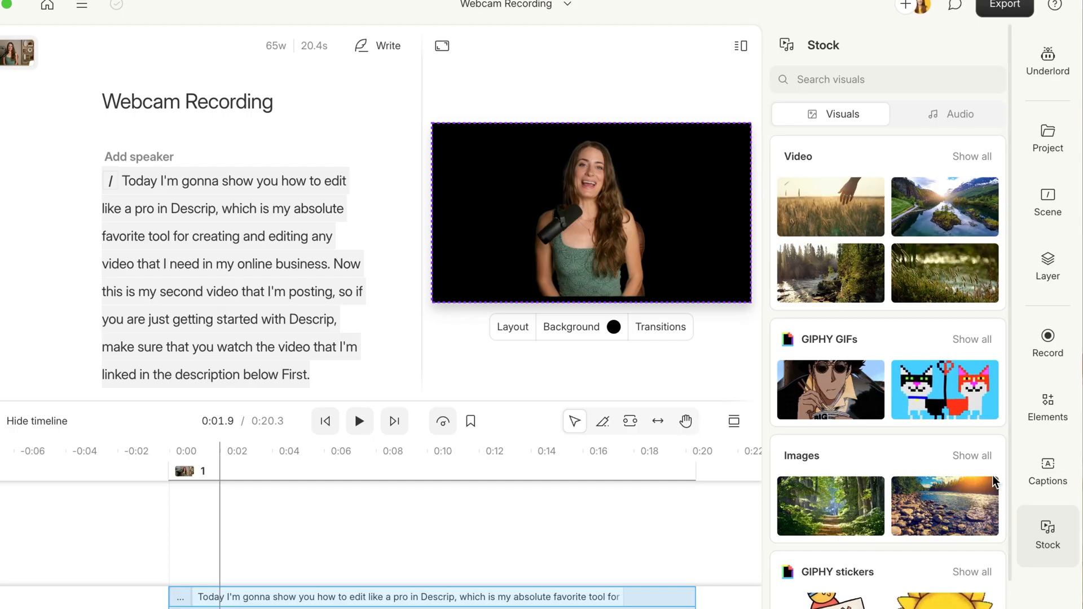
pyautogui.click(971, 456)
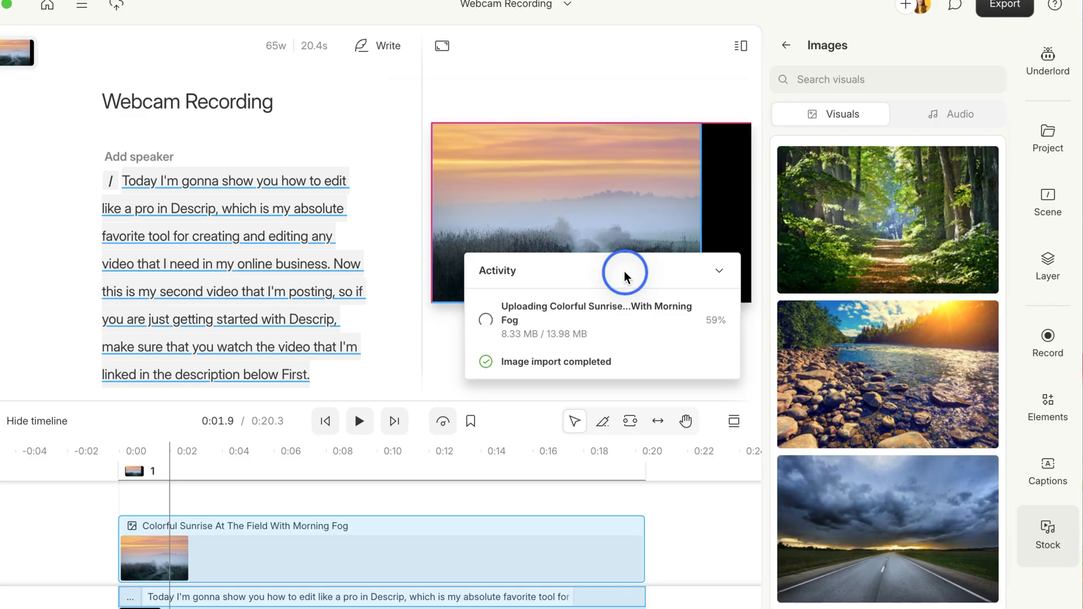
pyautogui.rightClick(593, 204)
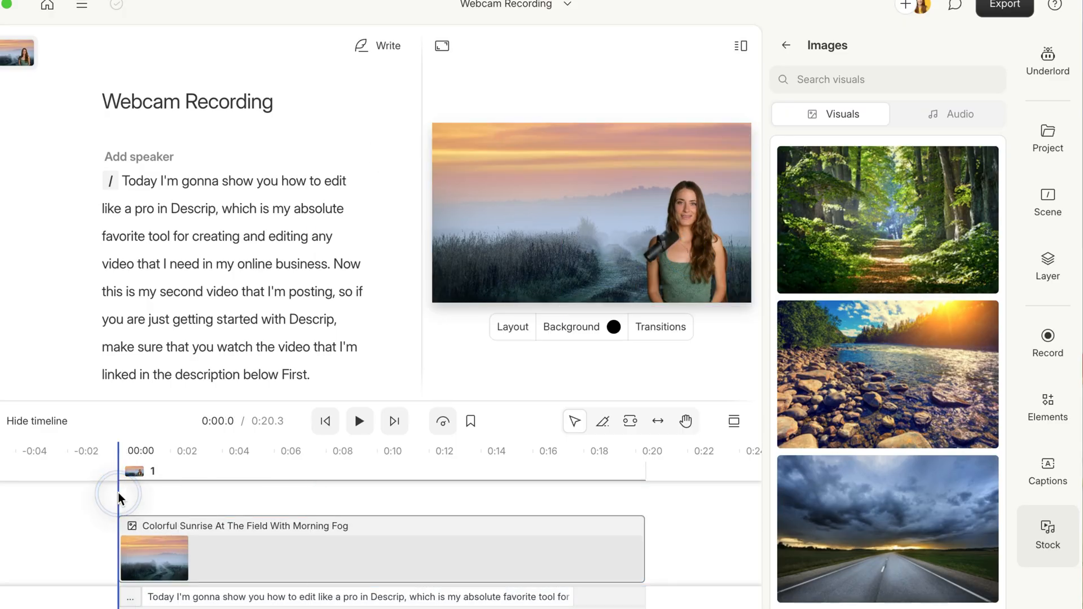
# - Play the composition to check the sunrise background, then head to Export
pyautogui.click(360, 422)
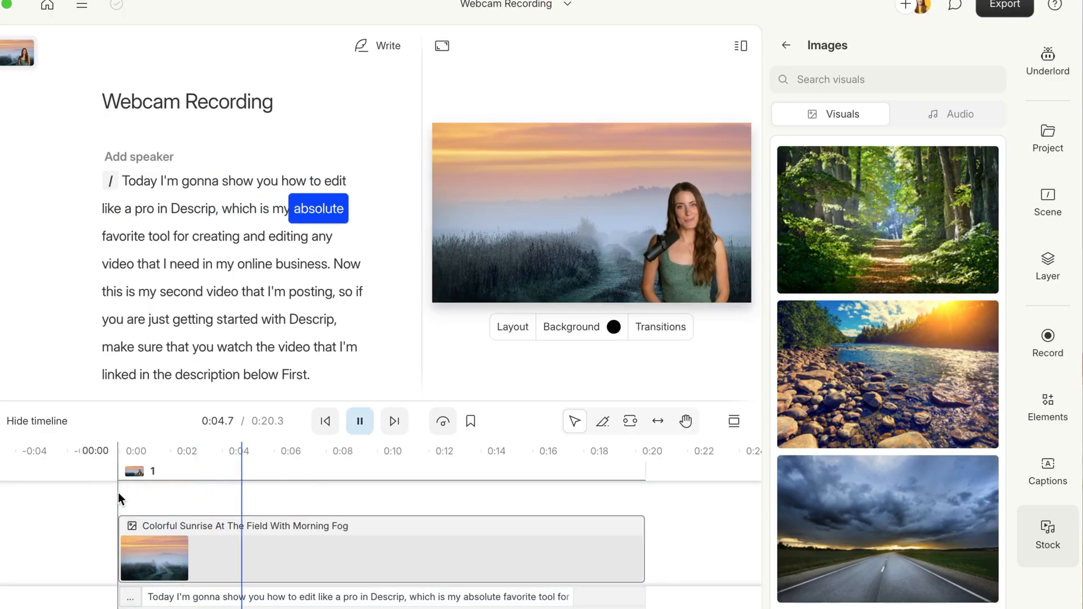
pyautogui.click(358, 420)
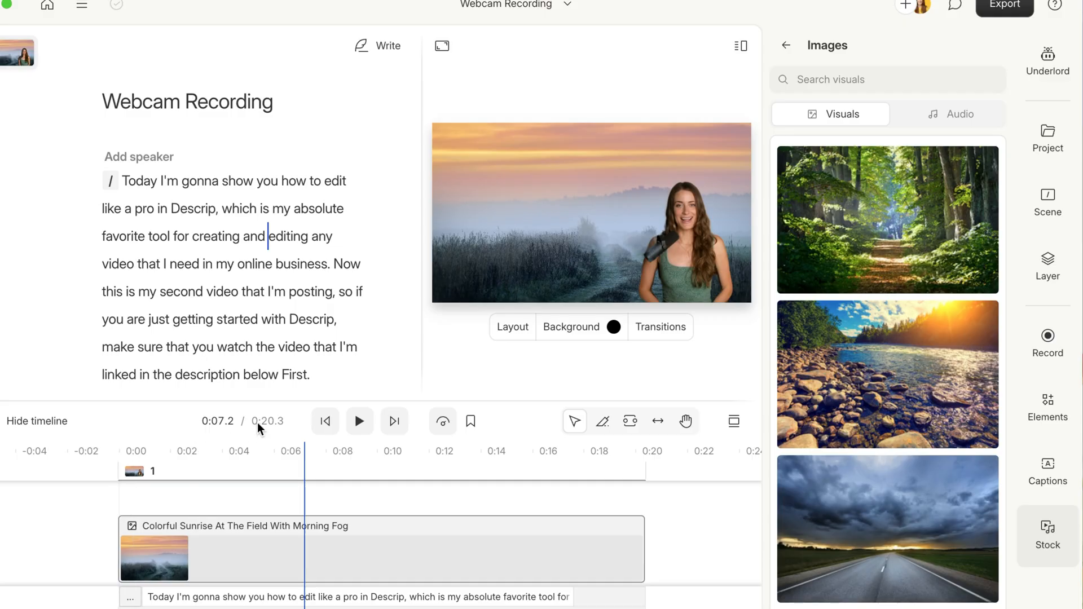
pyautogui.click(1003, 7)
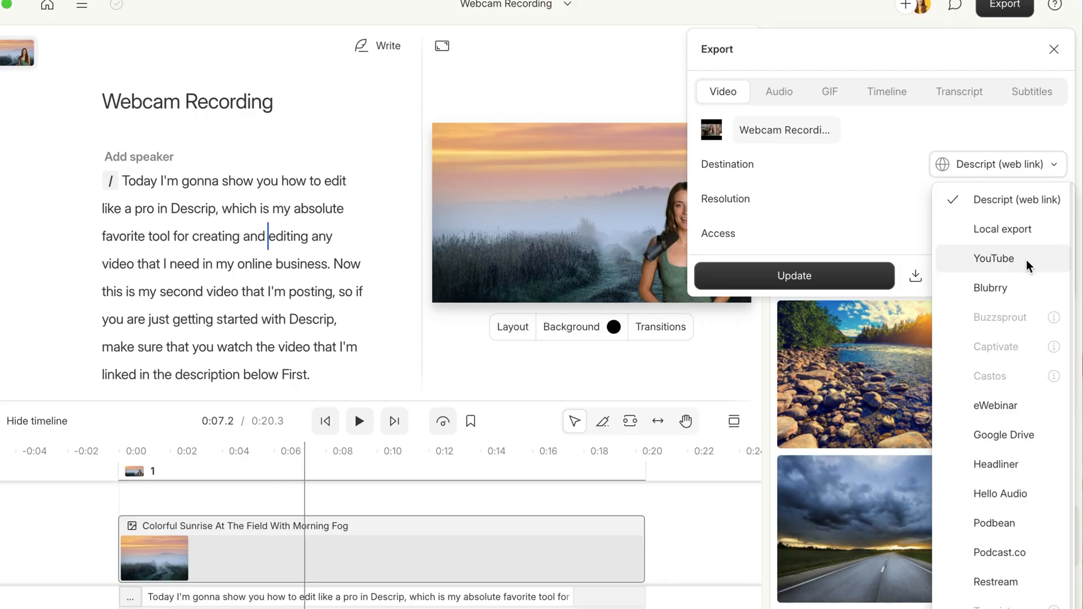
# - Set the video export destination to Local export, keeping Max resolution and High quality
pyautogui.click(1043, 199)
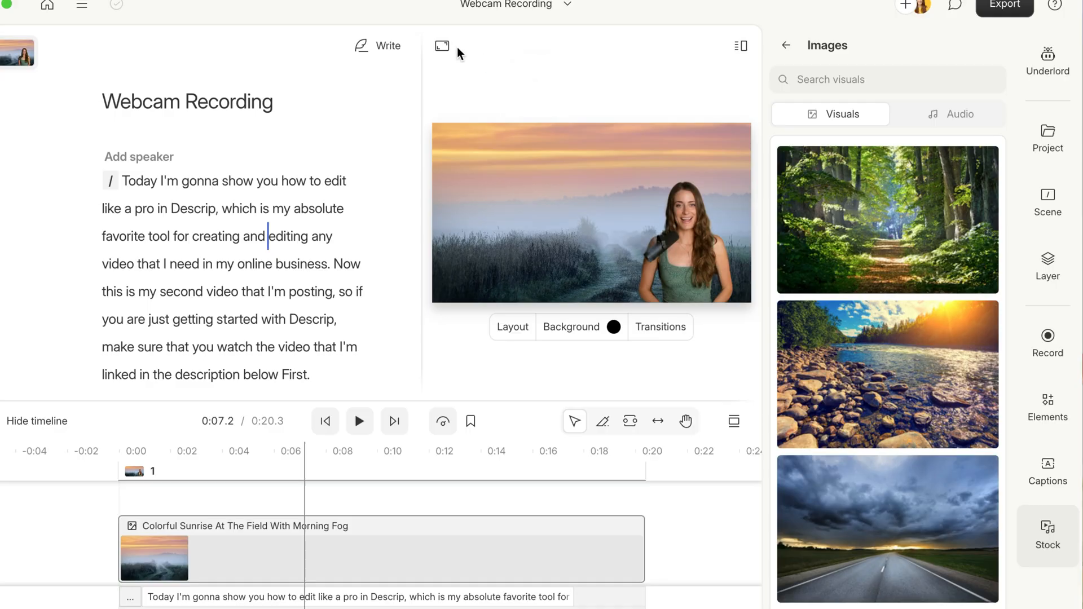
pyautogui.click(441, 46)
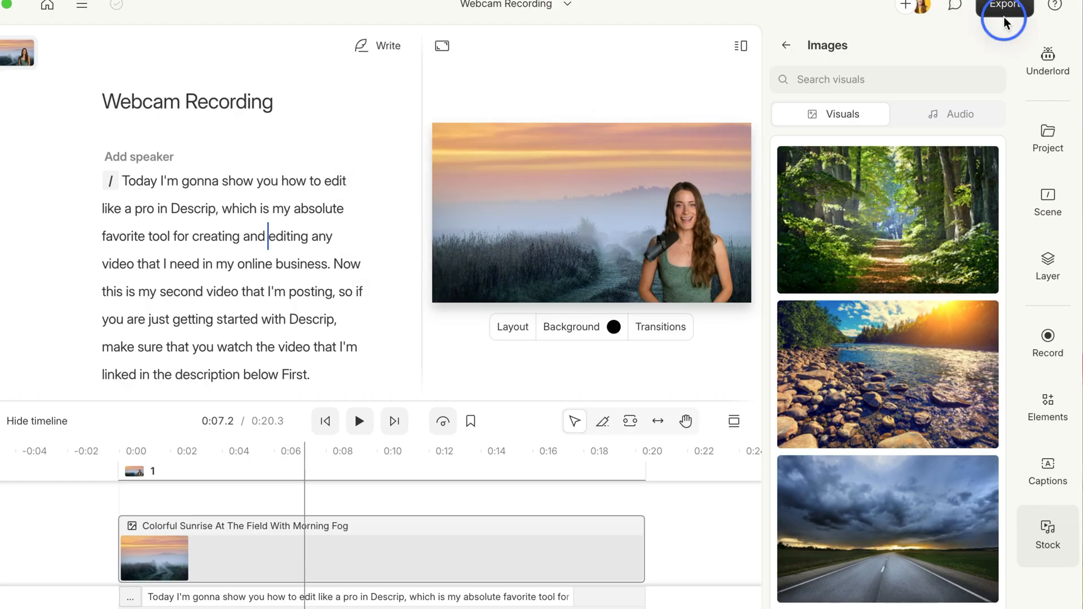
pyautogui.click(1004, 7)
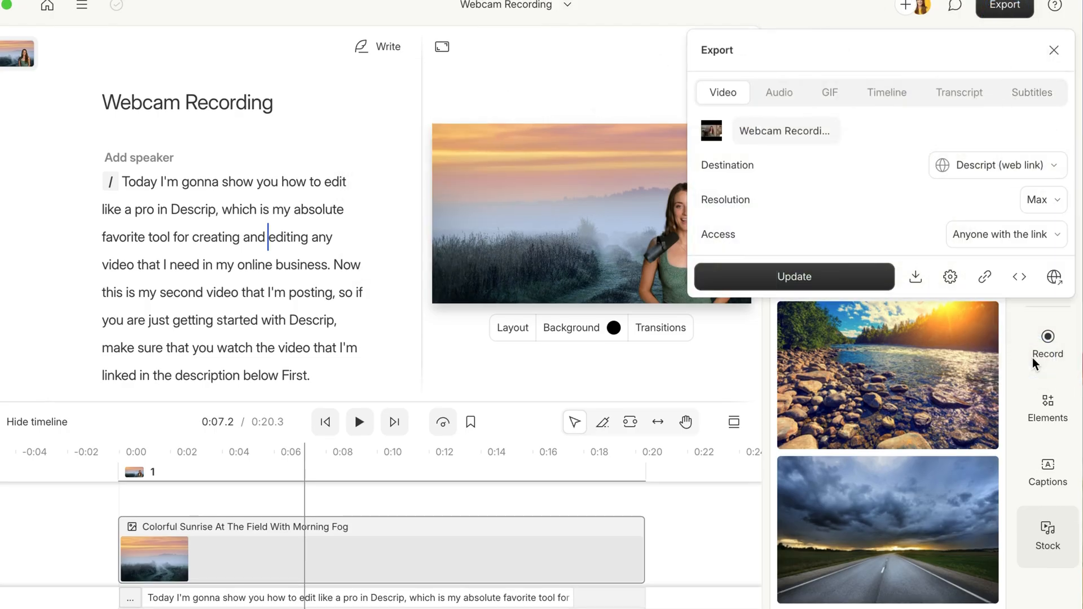
pyautogui.click(997, 165)
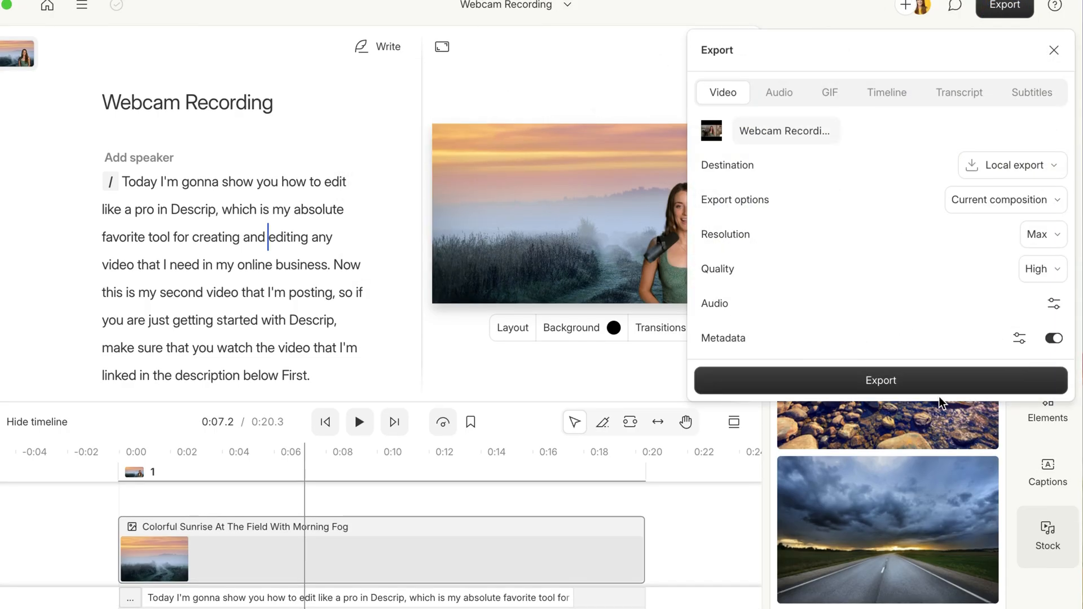